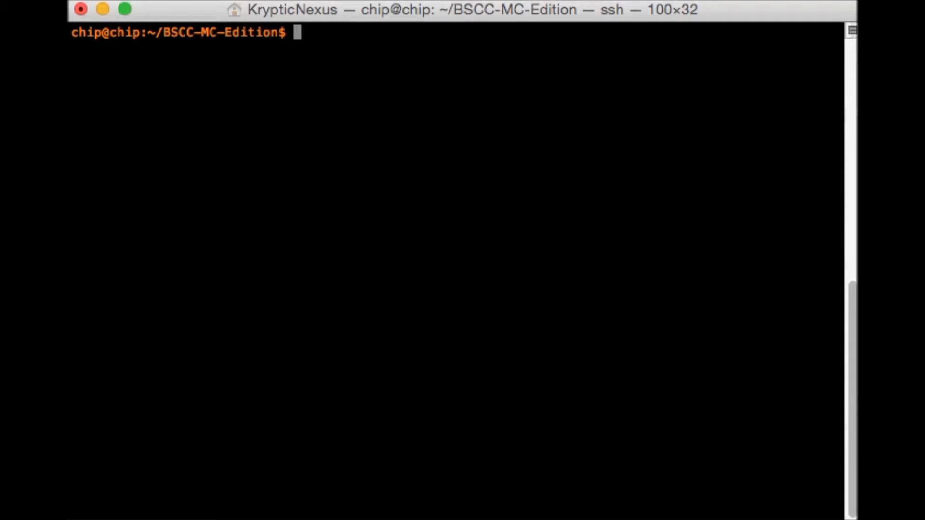
# - Write out git clone git://github.com/kicker22004/BSCC-MC-Edition at the prompt, removing the stray question mark
pyautogui.write('git clone git')
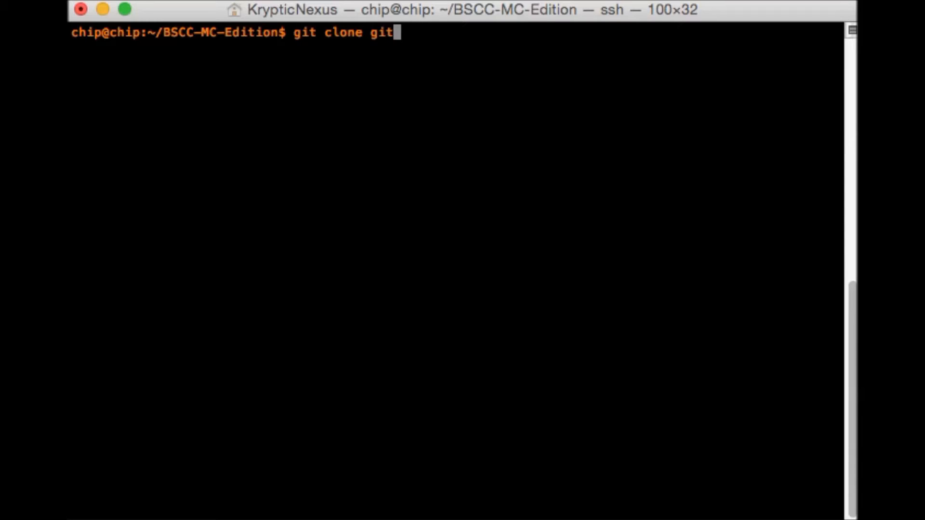
pyautogui.write('://')
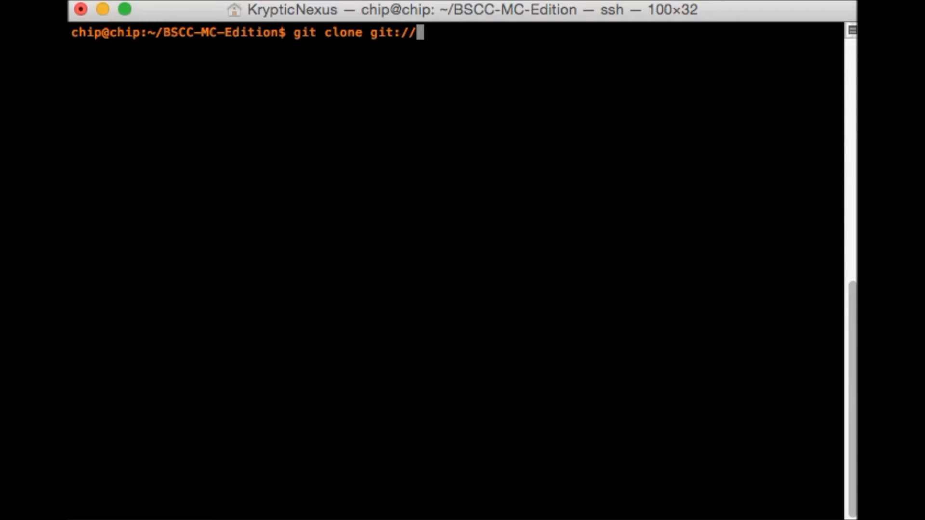
pyautogui.write('git')
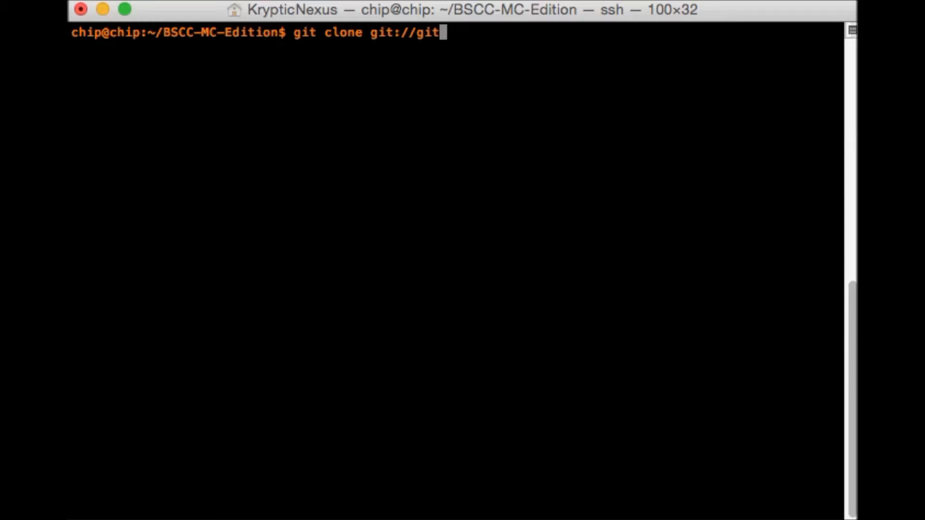
pyautogui.write('hub')
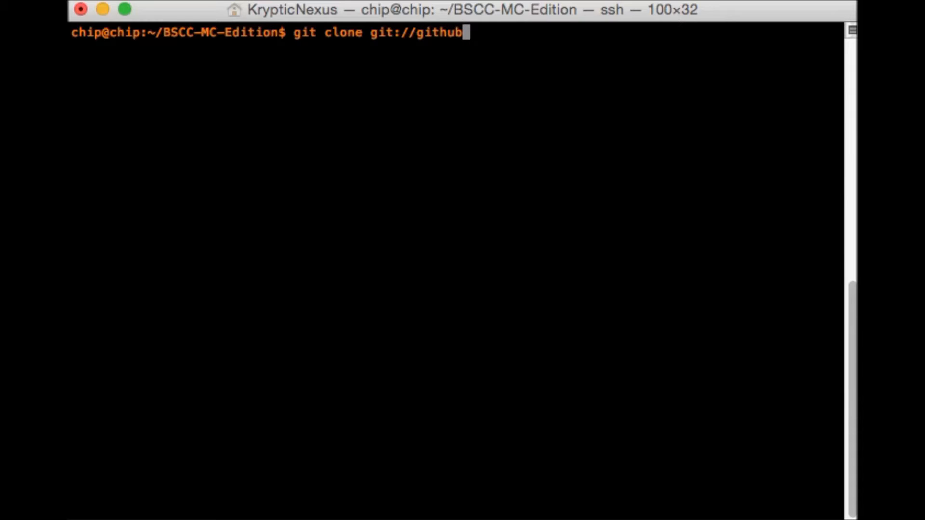
pyautogui.write('.com')
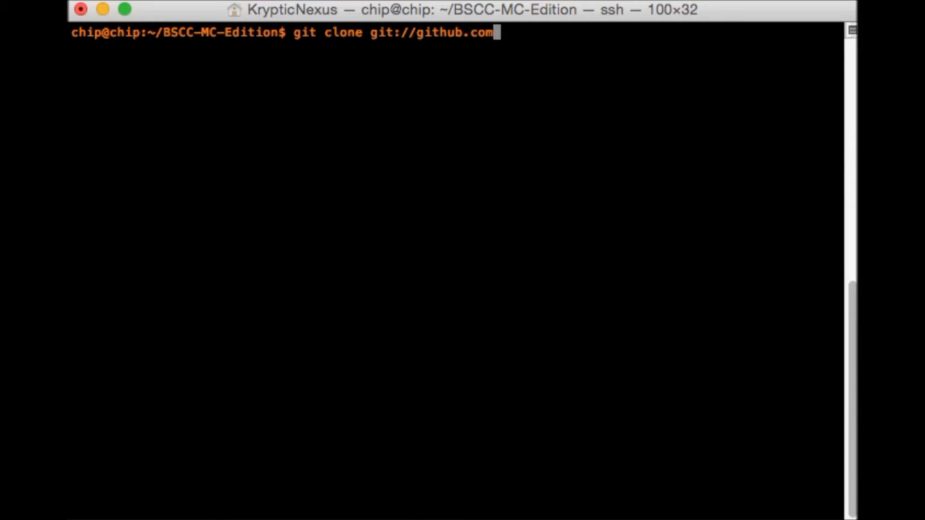
pyautogui.write('/kicke')
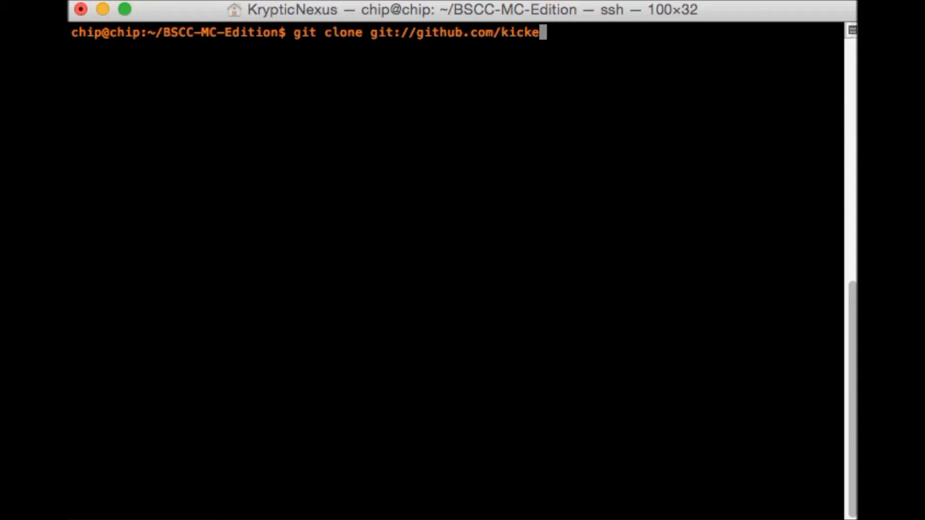
pyautogui.write('r2200')
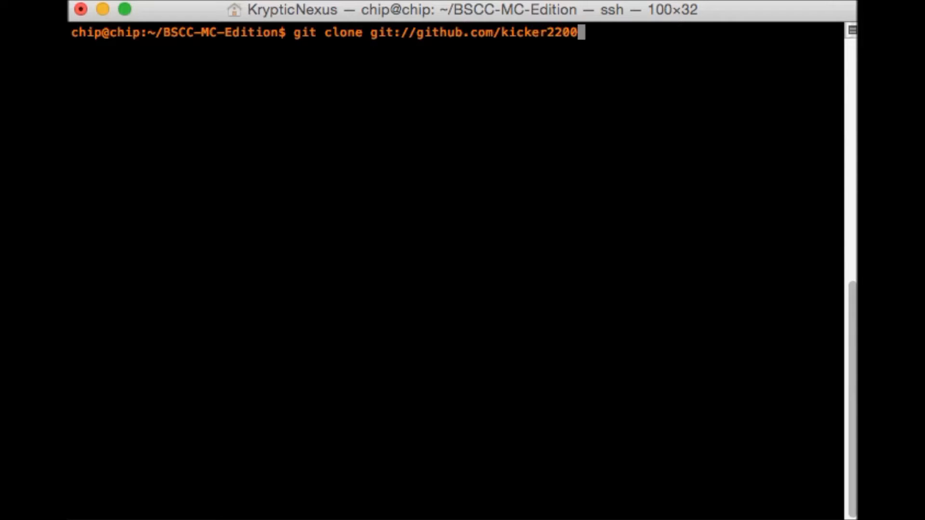
pyautogui.write('4?')
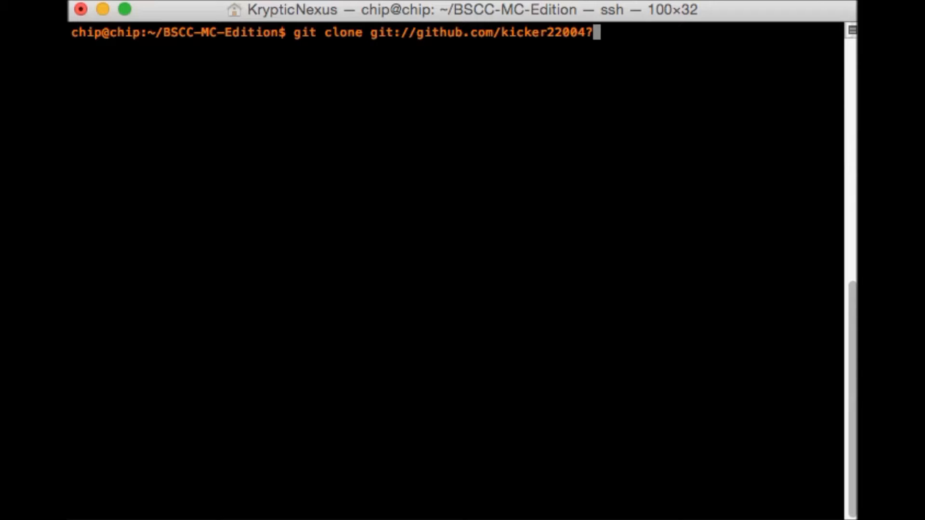
pyautogui.press('Backspace')
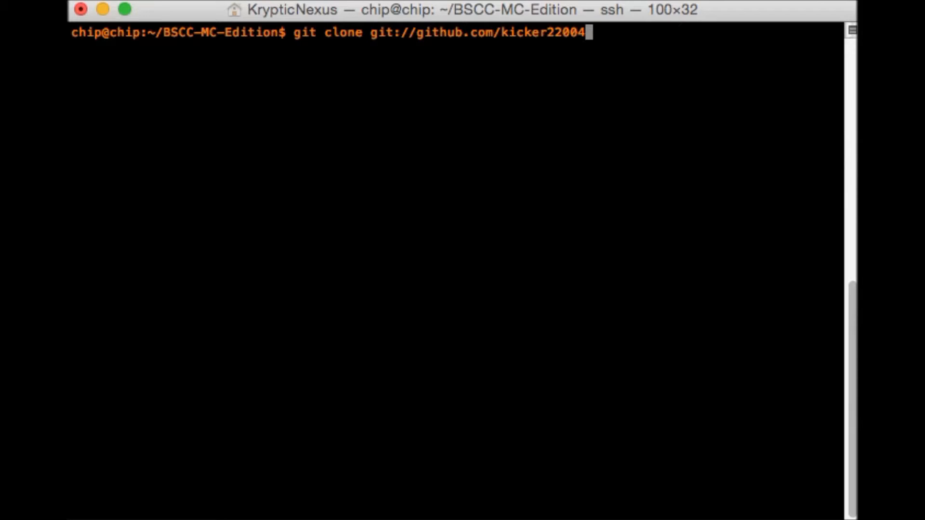
pyautogui.write('/')
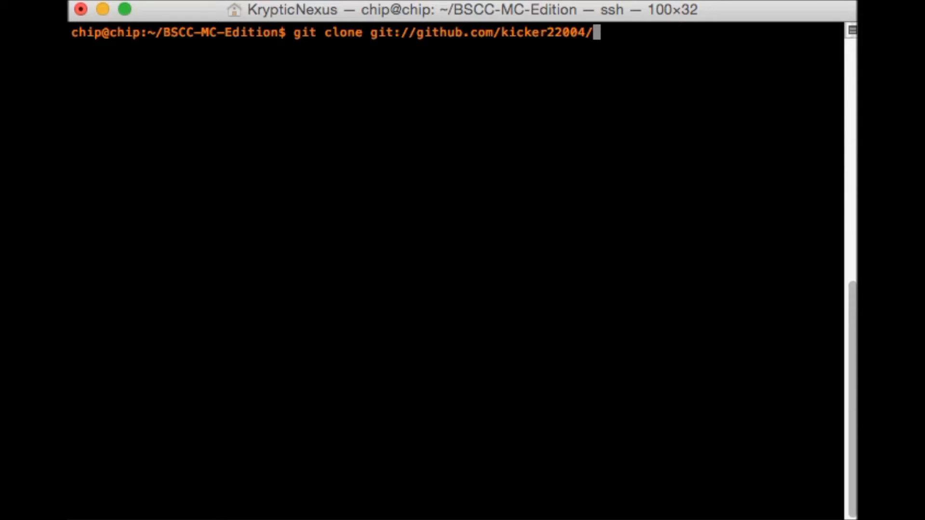
pyautogui.write('BSCC')
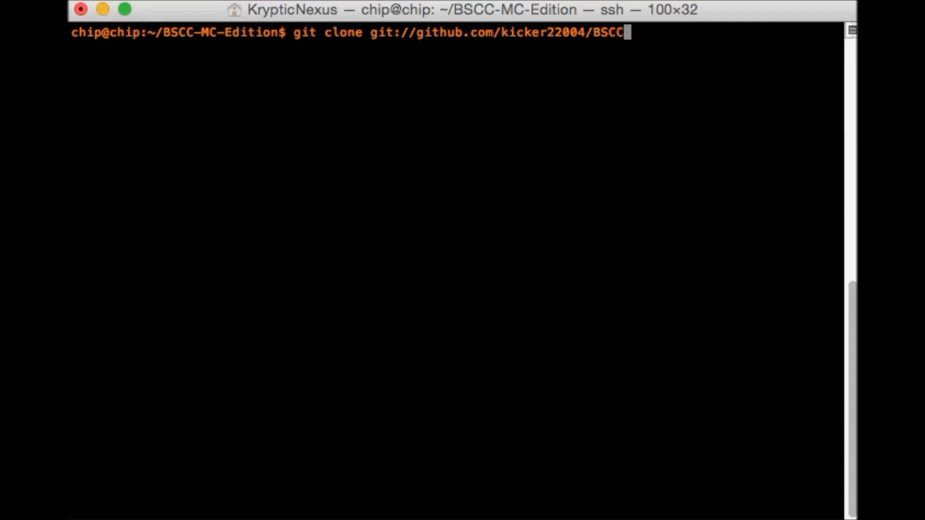
pyautogui.write('-MC')
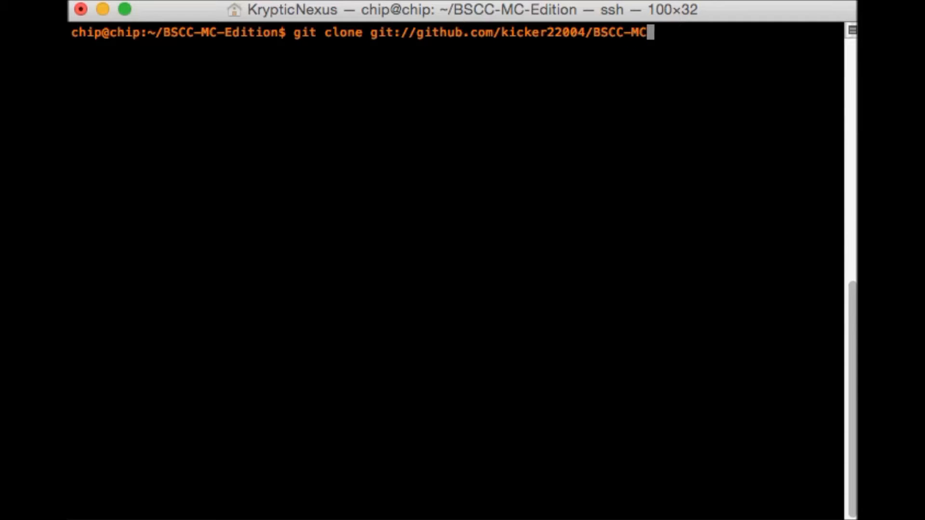
pyautogui.write('-Edit')
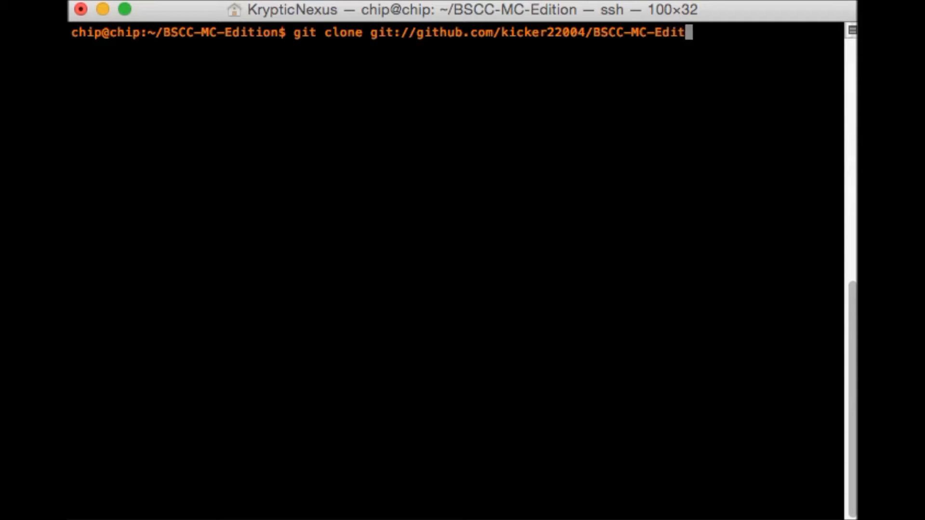
pyautogui.write('on')
pyautogui.write('ls')
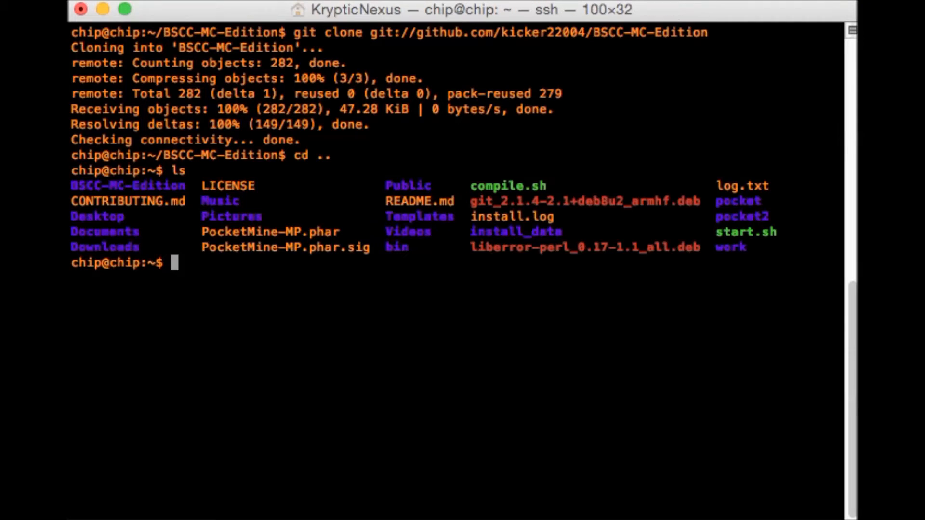
# - Enter the cloned BSCC-MC-Edition folder and start its ./Install.sh script
pyautogui.write('cd BSCC-MC-Edition/')
pyautogui.write('ls')
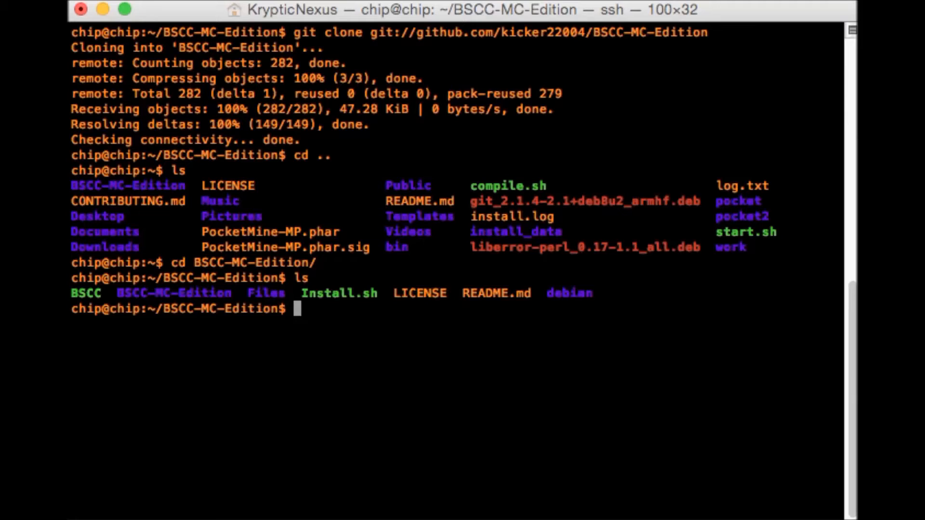
pyautogui.write('./')
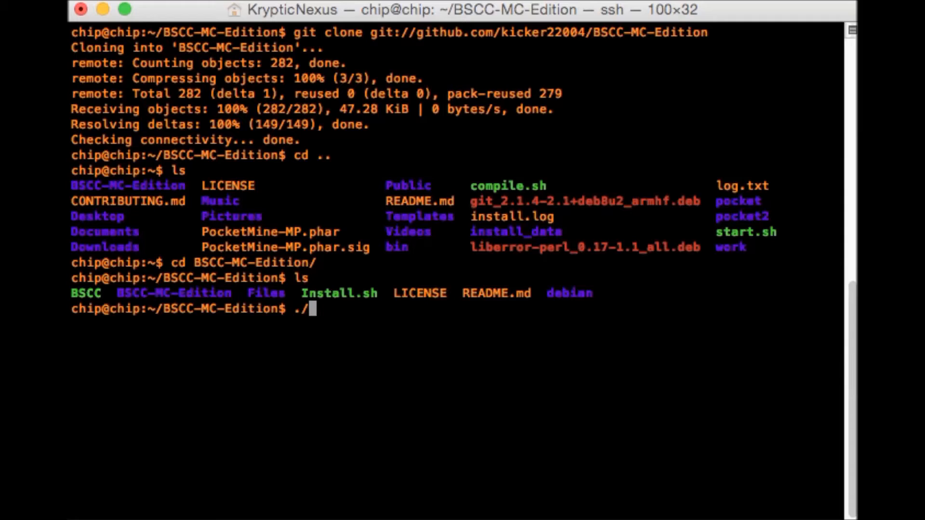
pyautogui.write('Install')
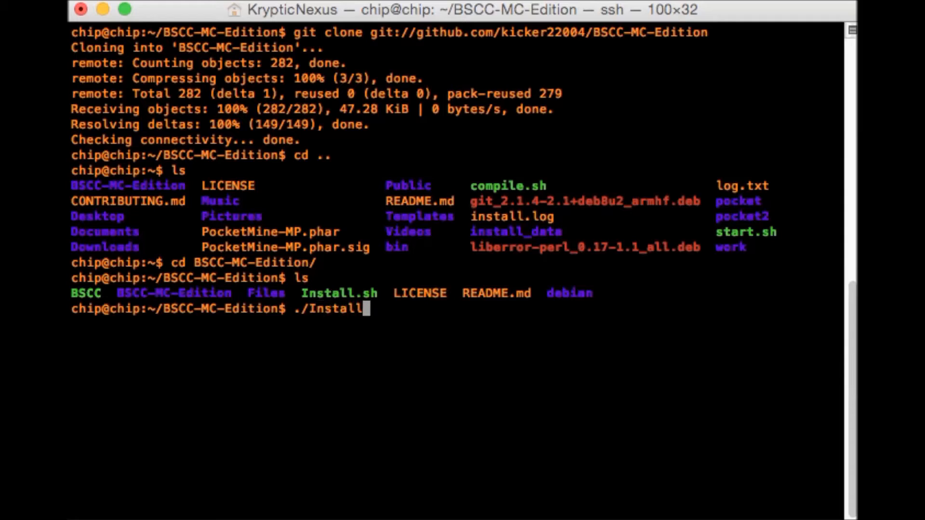
pyautogui.write('.sh')
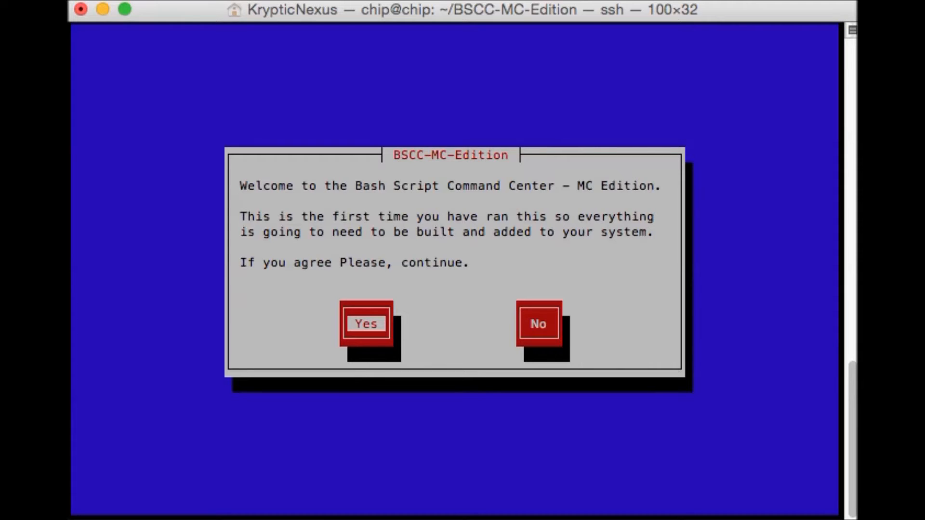
# - Agree to the installer's setup with Yes, acknowledge completion, and enter the BSCC command
pyautogui.click(365, 324)
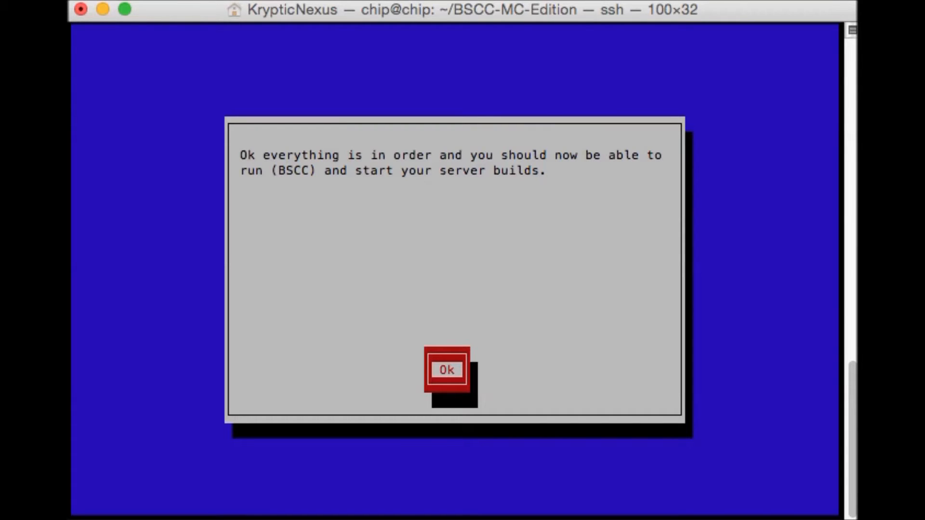
pyautogui.click(447, 370)
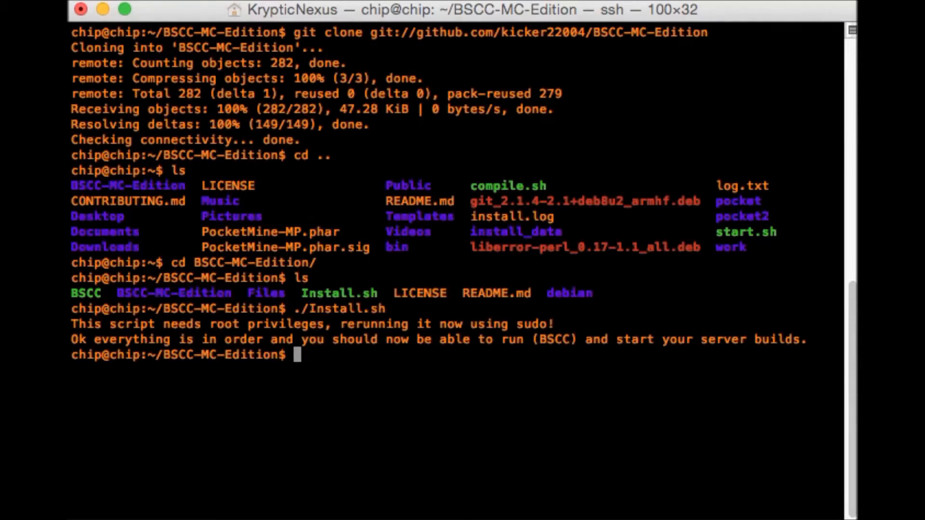
pyautogui.write('BSCC')
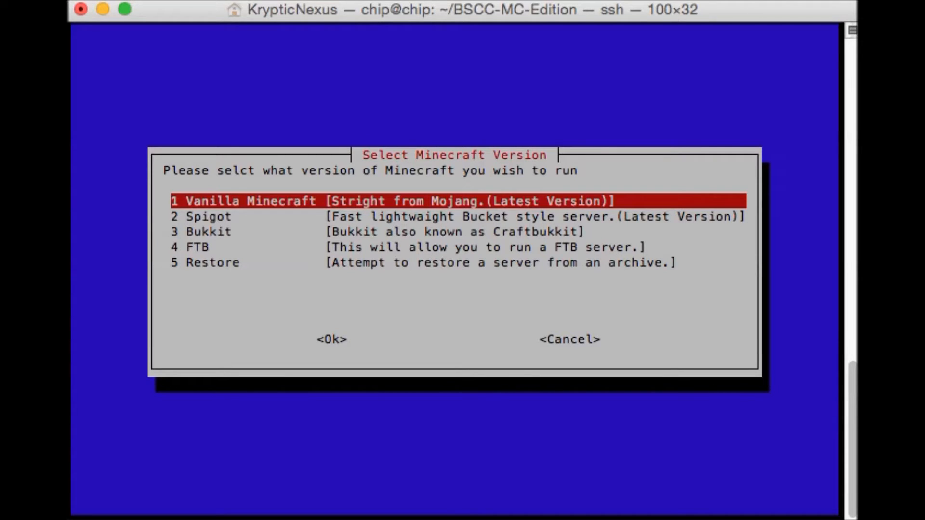
# - Choose 2 Spigot in the Select Minecraft Version menu and confirm with Ok
pyautogui.press('Down')
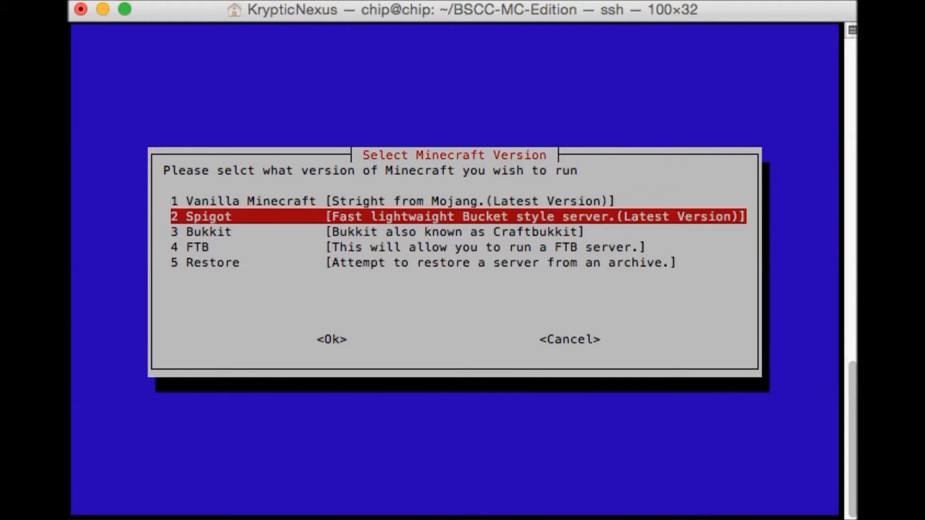
pyautogui.click(331, 339)
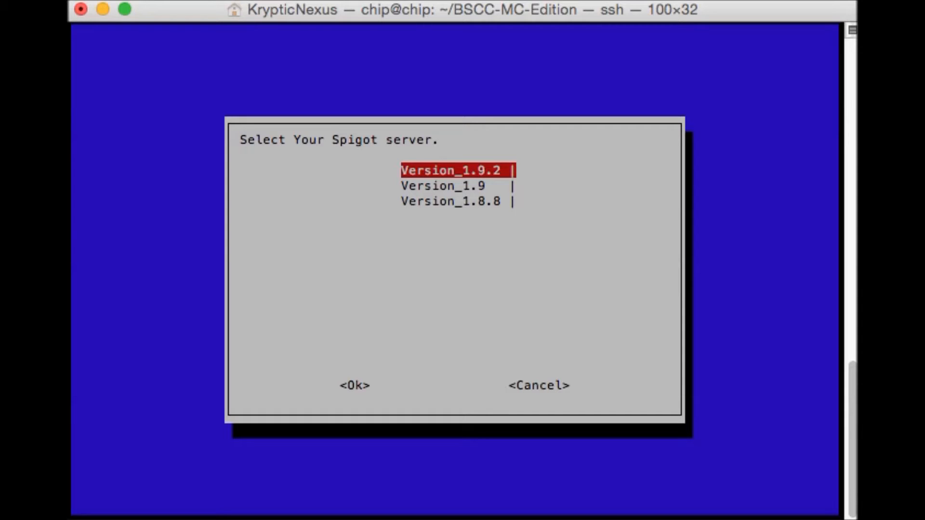
# - Confirm the highlighted Version_1.9.2 as the Spigot server build
pyautogui.click(354, 386)
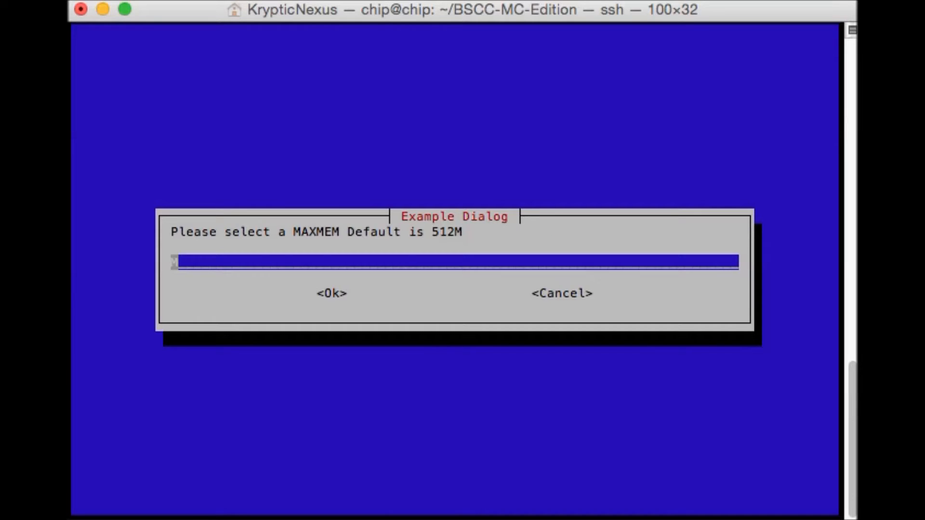
# - Set the maximum memory to 256M and accept 128M as the minimum memory
pyautogui.write('256')
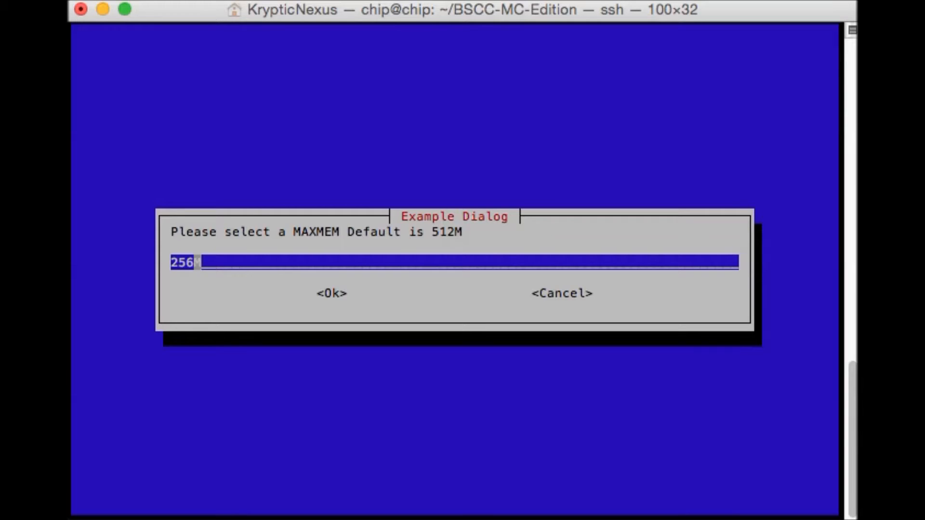
pyautogui.click(330, 293)
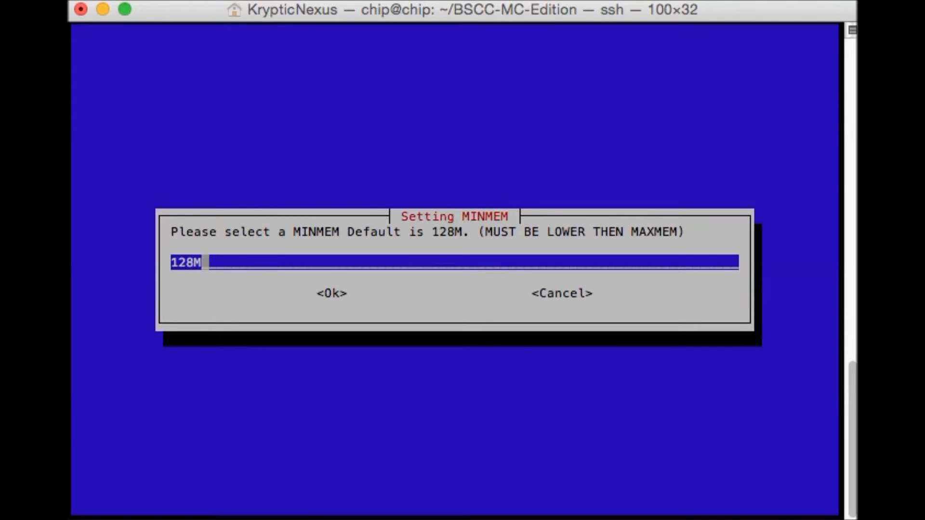
pyautogui.click(331, 293)
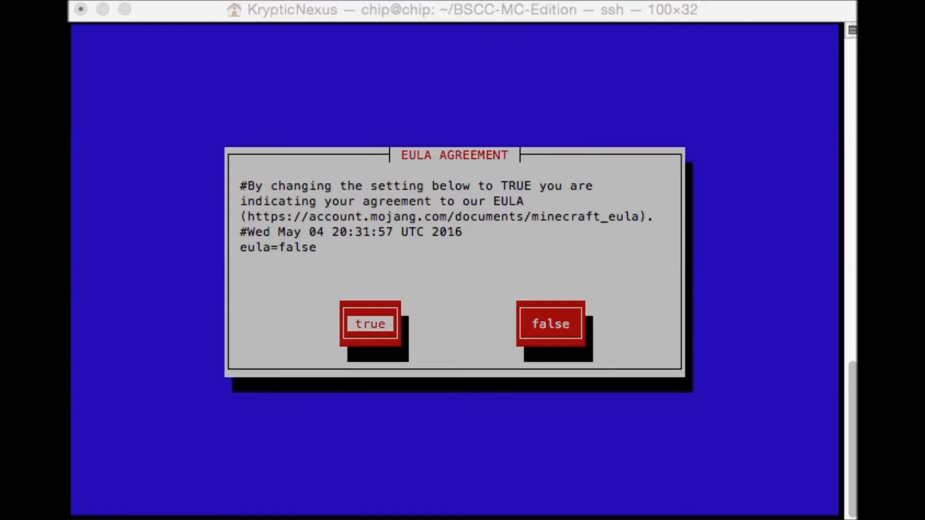
# - Accept the EULA as true, dismiss the setup-complete message, and enter BSCC menu
pyautogui.click(370, 324)
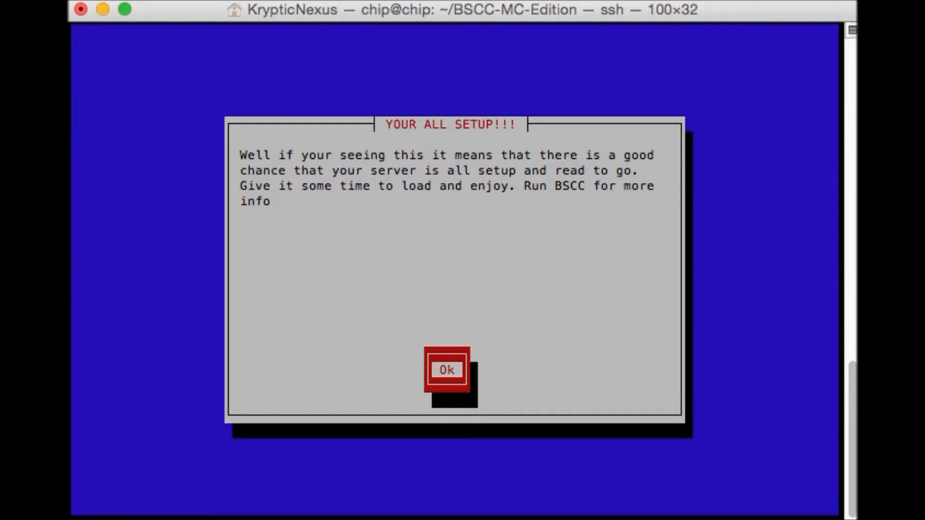
pyautogui.click(447, 370)
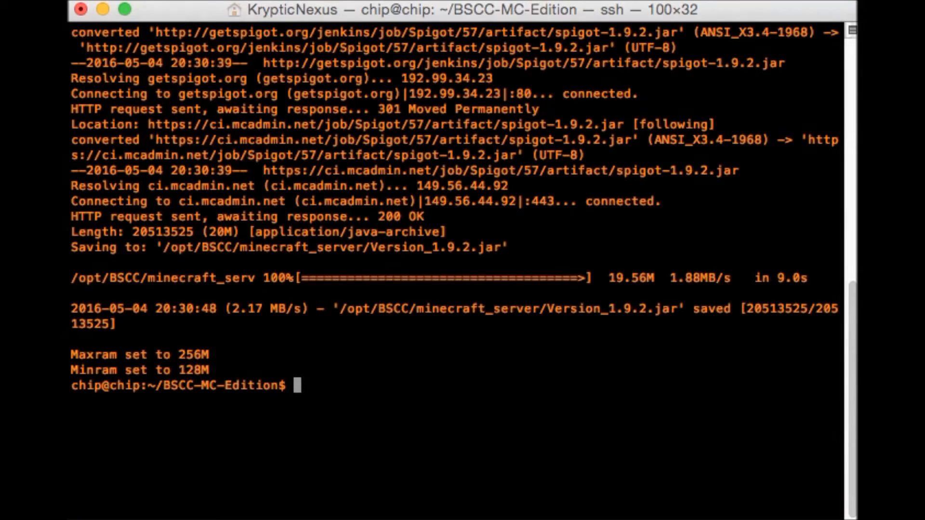
pyautogui.write('BSCC')
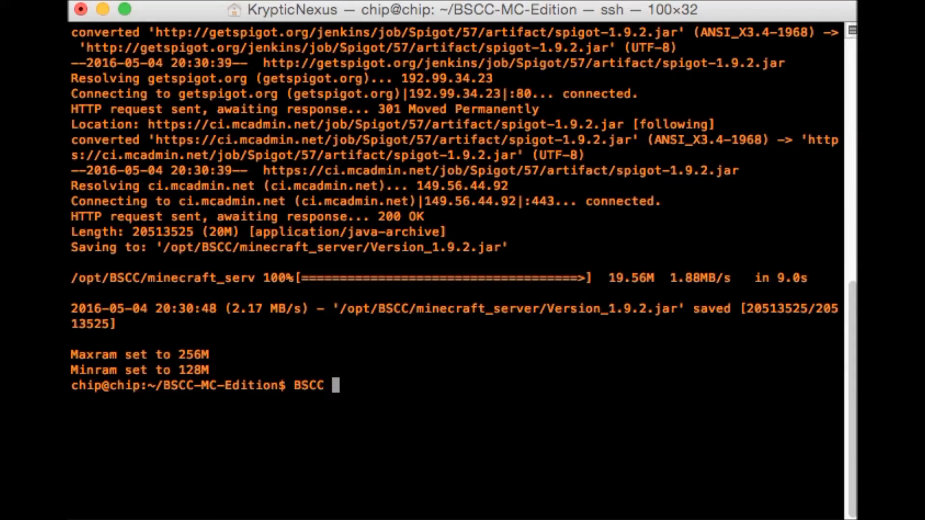
pyautogui.write('menu')
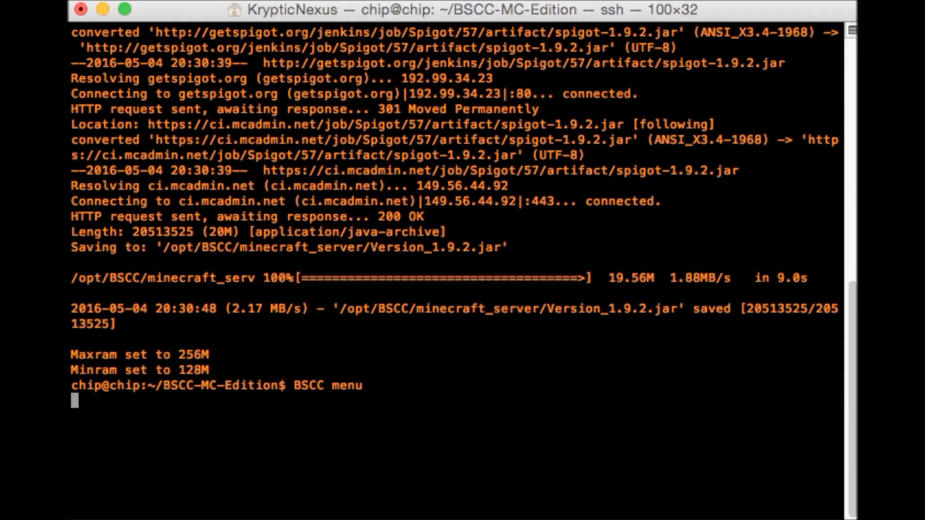
# - Start the Spigot server from BSCC menu's 2 Start option and dismiss the loading notice
pyautogui.press('Return')
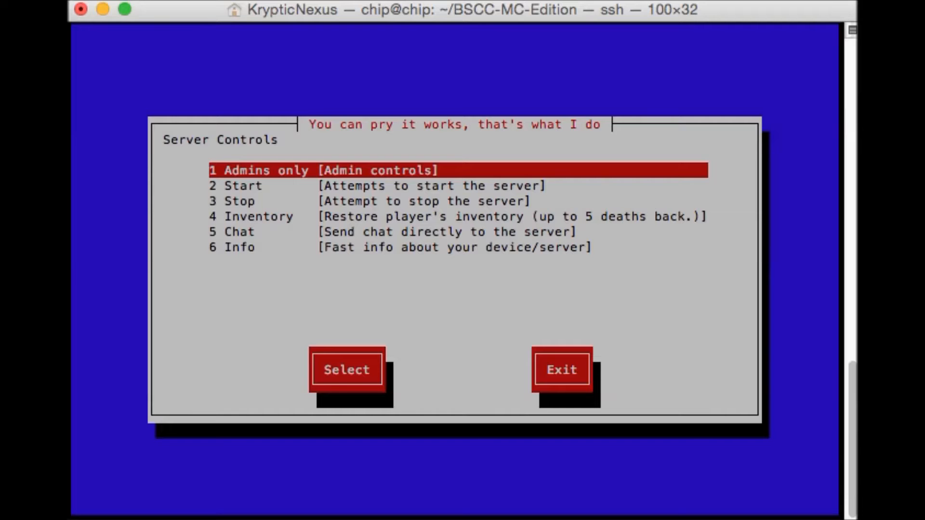
pyautogui.press('Down')
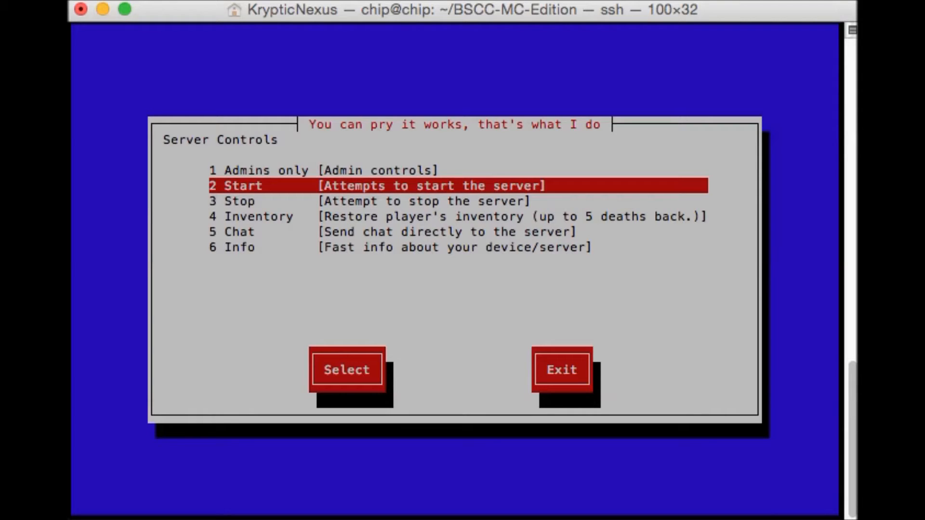
pyautogui.click(346, 369)
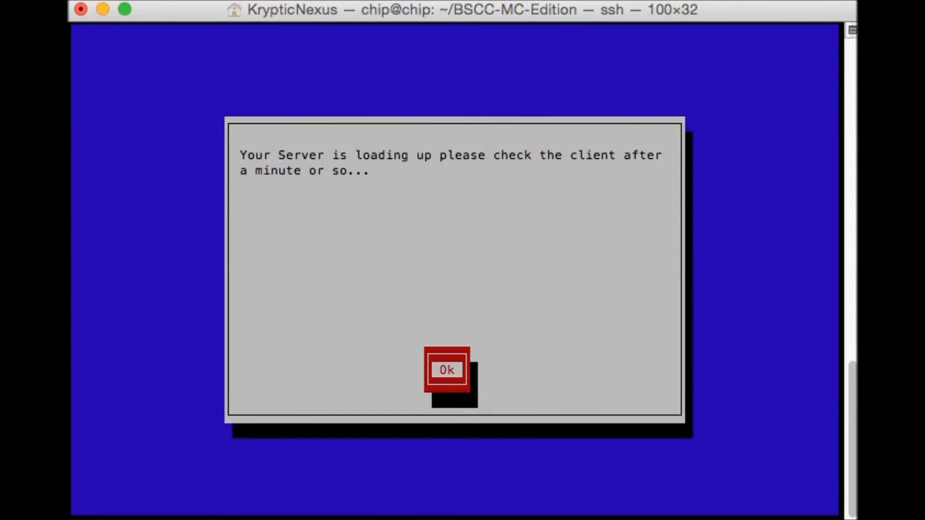
pyautogui.click(446, 370)
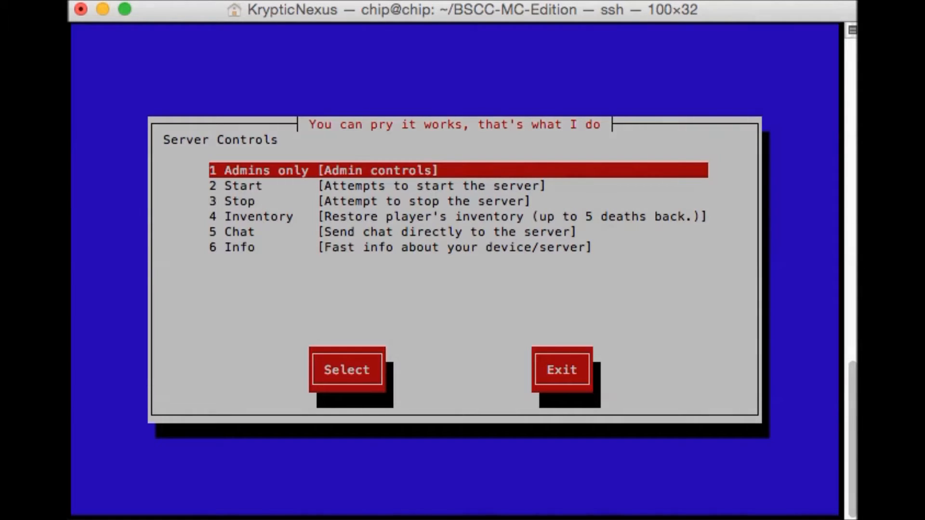
pyautogui.press('Down')
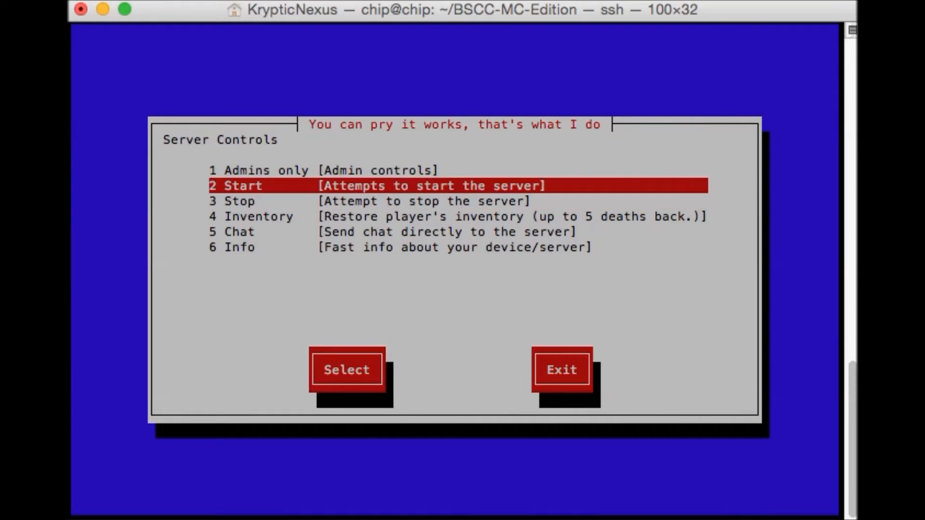
pyautogui.click(346, 370)
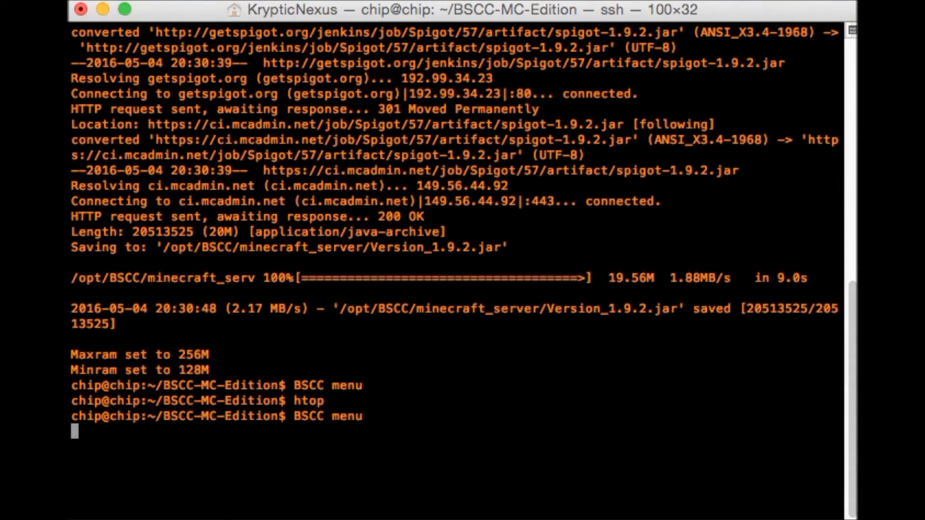
# - Run BSCC menu to open the server console and watch the spawn area finish preparing
pyautogui.press('enter')
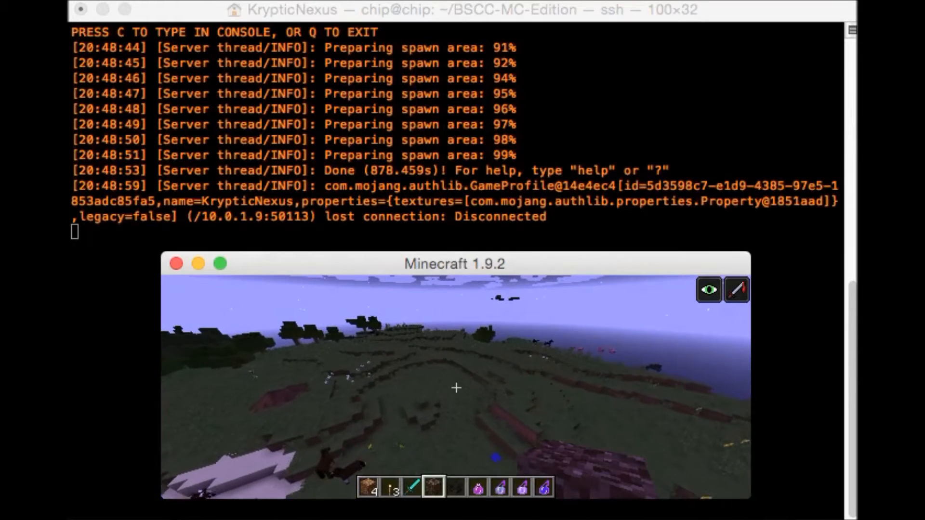
# - Save and quit to the title screen, then join Minecraft Server from the Multiplayer list
pyautogui.press('Escape')
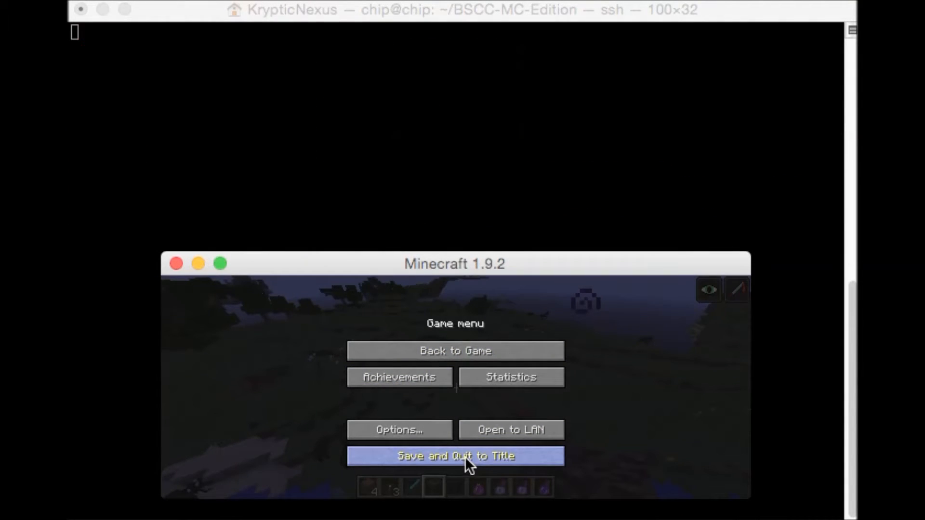
pyautogui.click(455, 456)
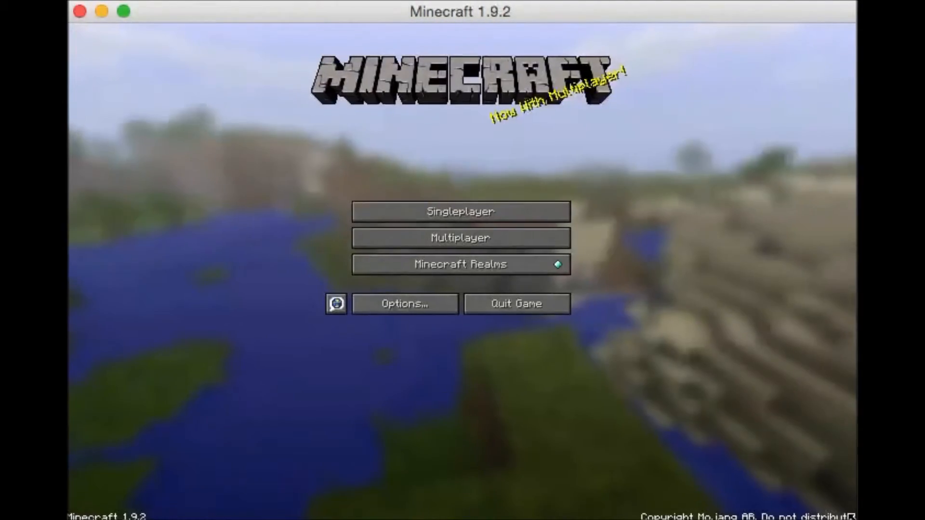
pyautogui.click(460, 238)
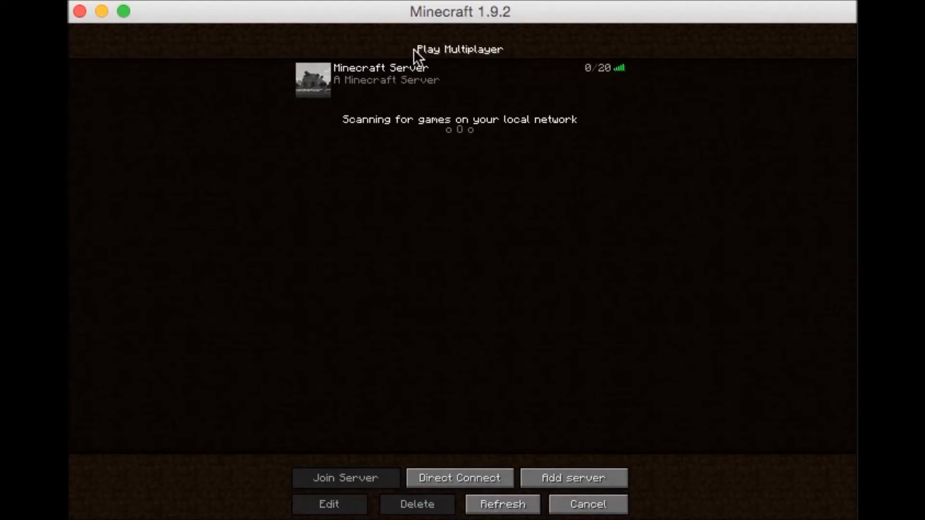
pyautogui.click(345, 478)
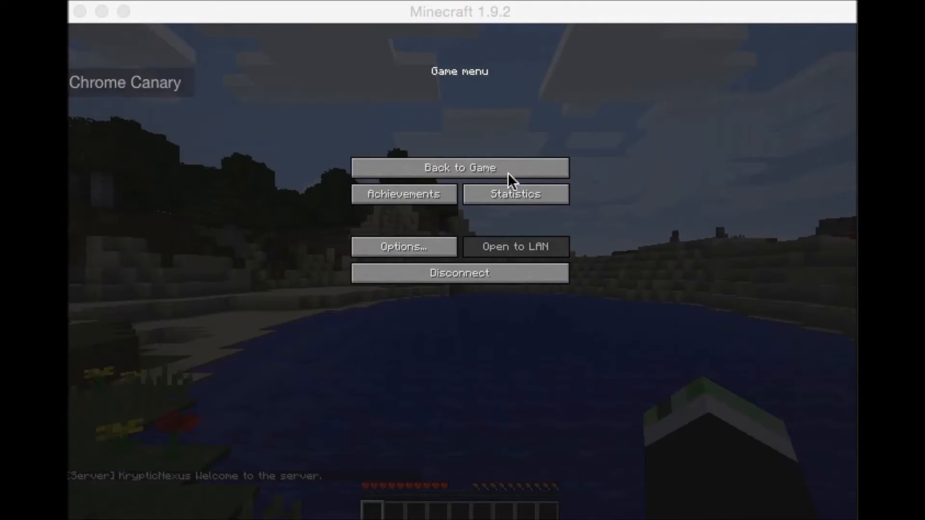
# - Resume playing on the server so the console logs the Taking Inventory achievement
pyautogui.click(458, 168)
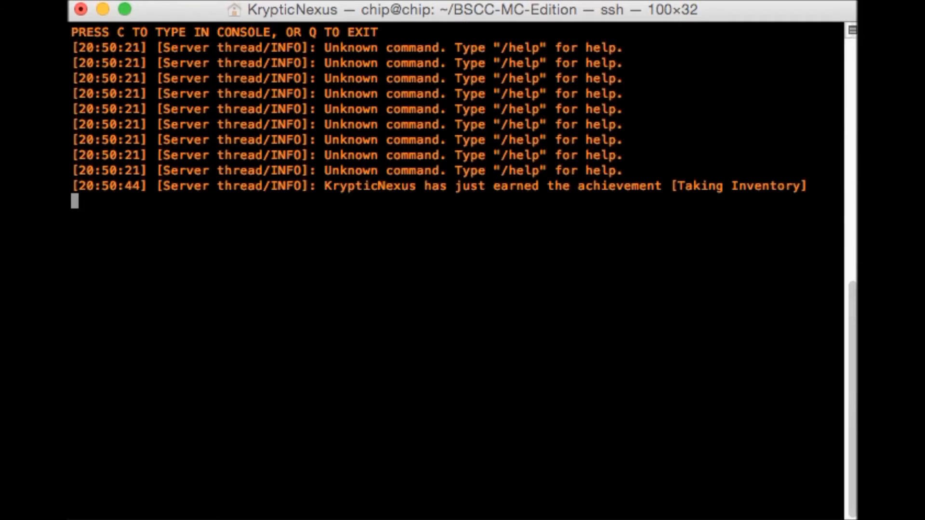
# - Leave the server console, browse the Server Controls admin options and exit back to the shell
pyautogui.press('q')
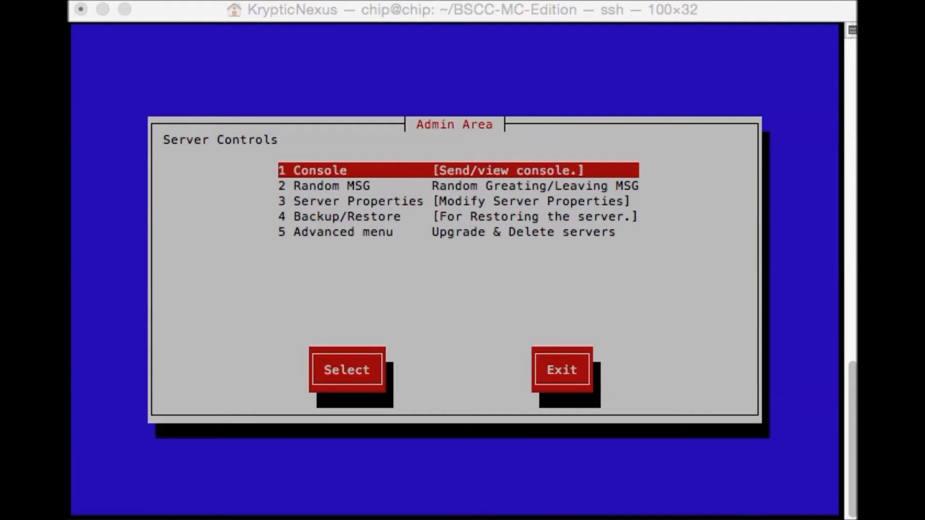
pyautogui.click(346, 369)
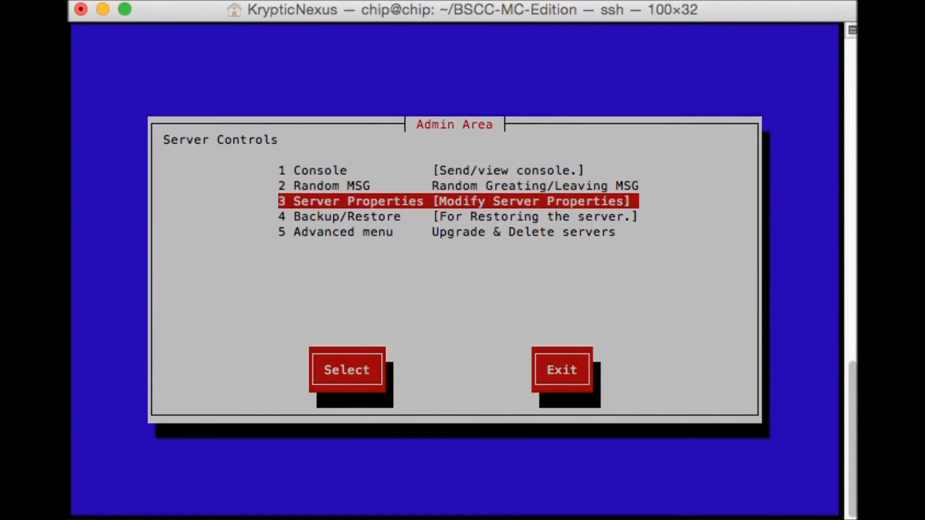
pyautogui.press('Down')
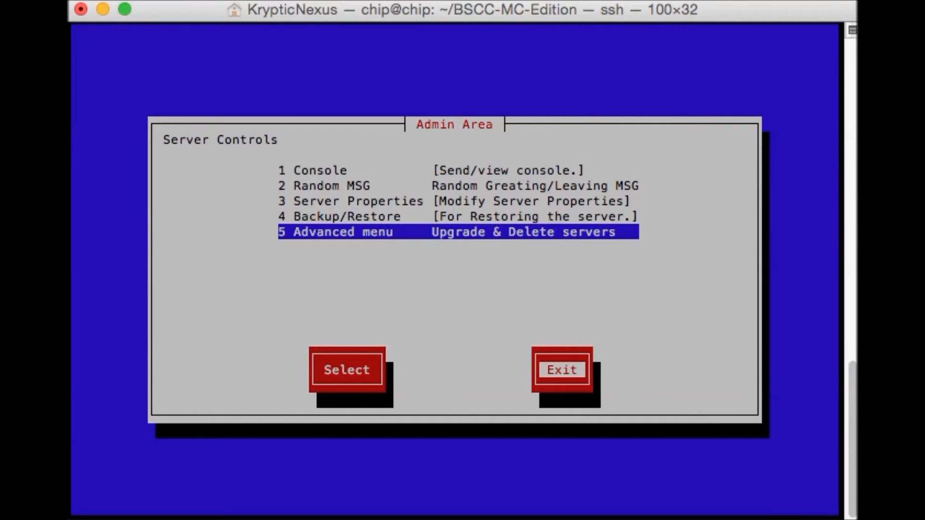
pyautogui.press('Up')
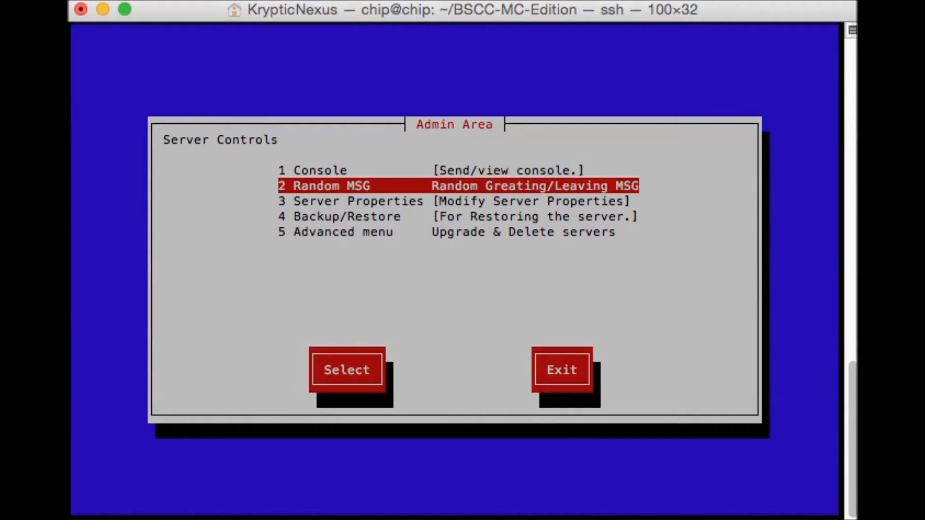
pyautogui.press('Up')
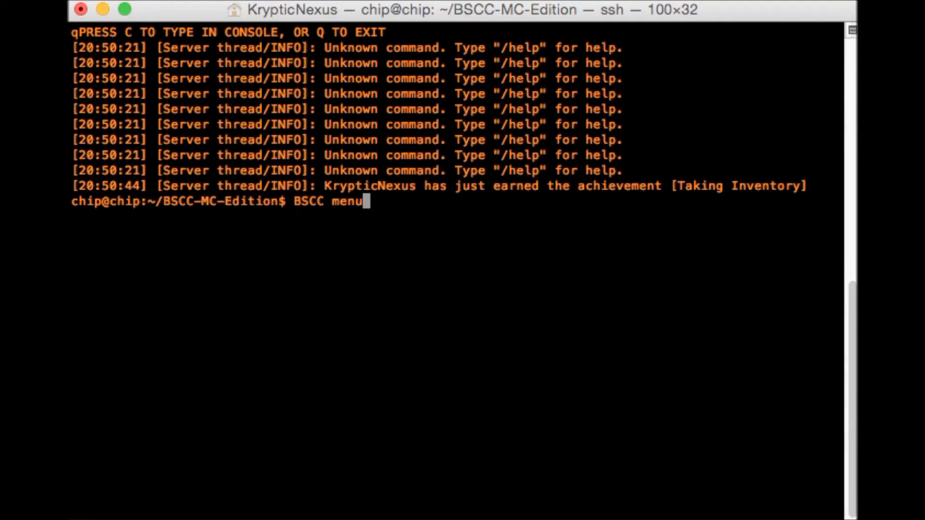
# - Run BSCC menu and enter 'op Kryptic' into the console chat prompt
pyautogui.press('Return')
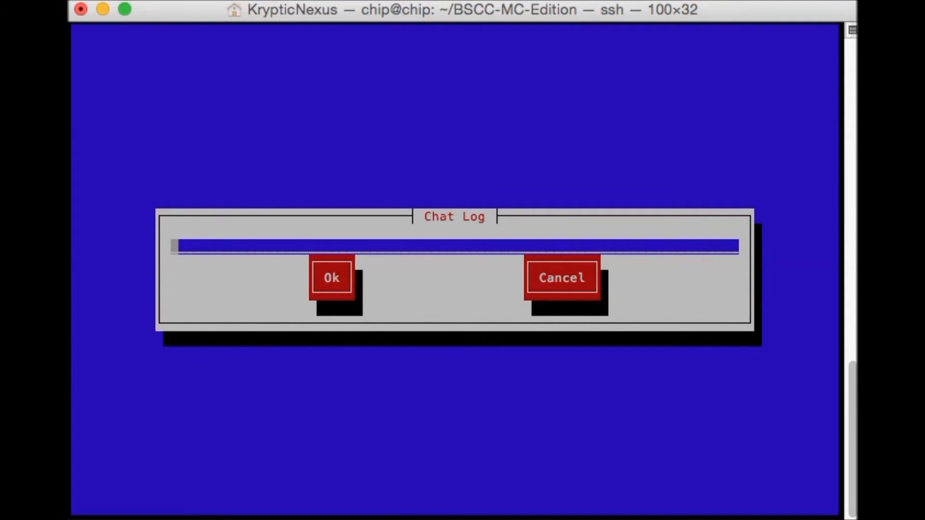
pyautogui.write('op')
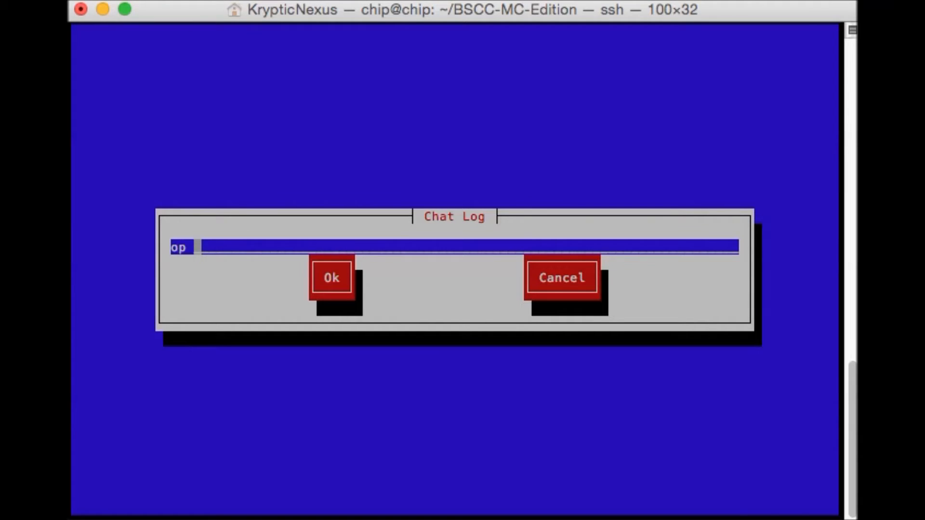
pyautogui.write('Kryptic')
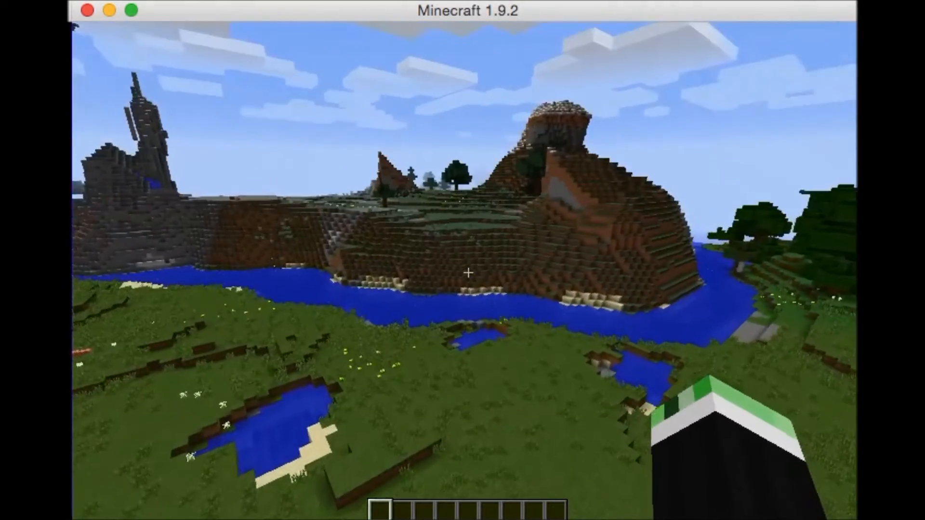
pyautogui.moveTo(463, 271)
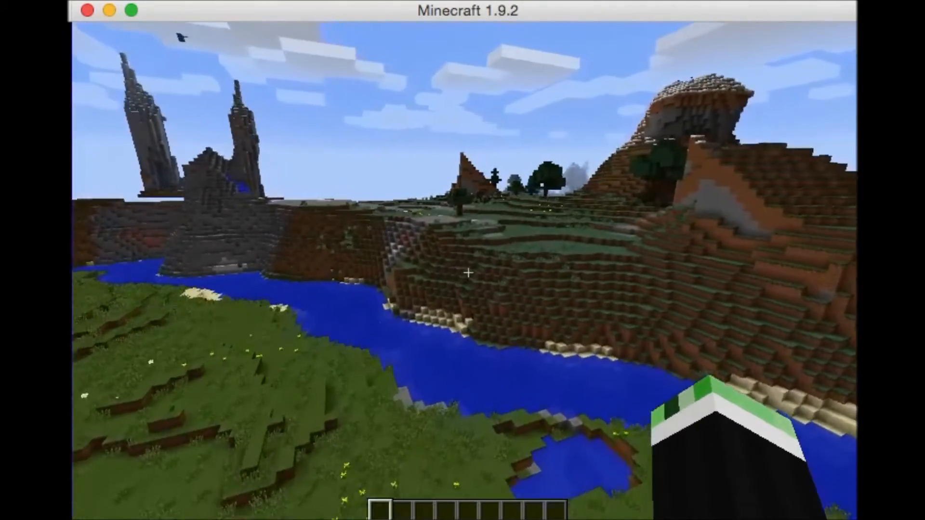
pyautogui.moveTo(463, 272)
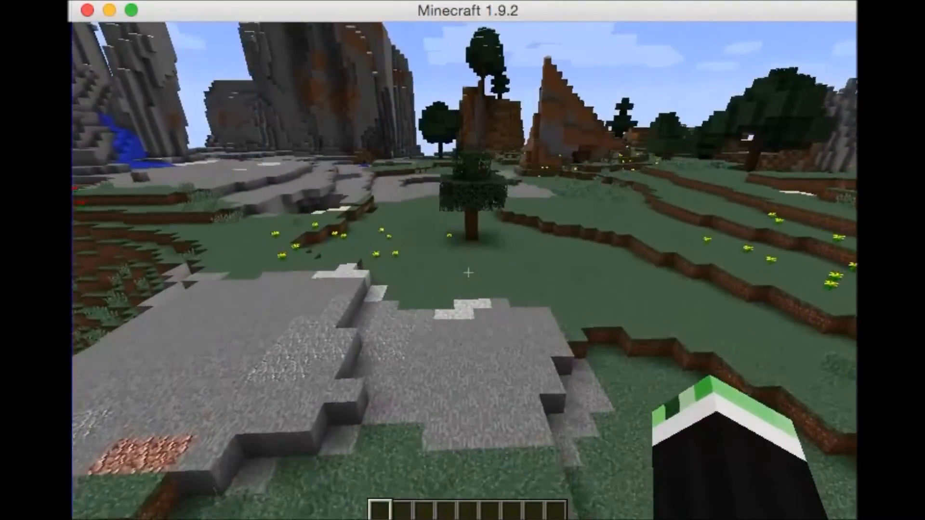
pyautogui.moveTo(463, 266)
pyautogui.write('/')
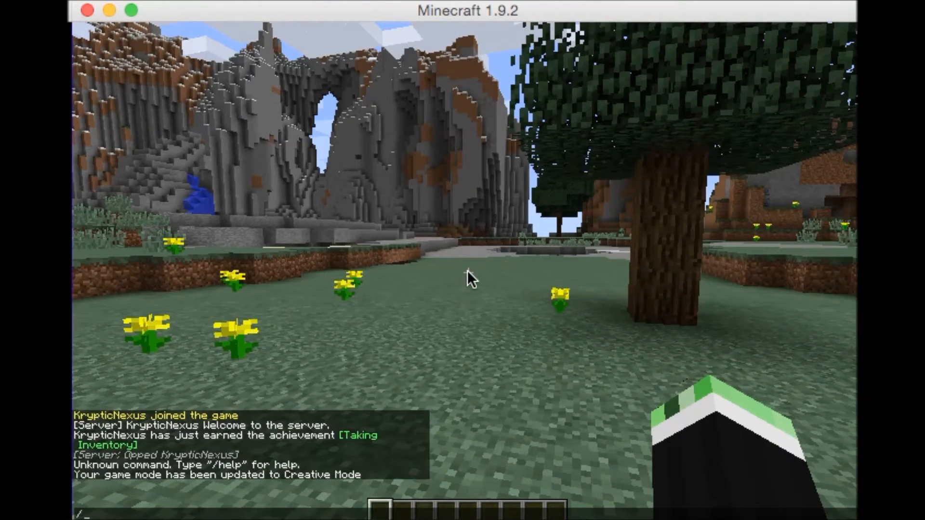
# - Switch the player to Creative Mode with /gamemode c
pyautogui.write('gamemode c')
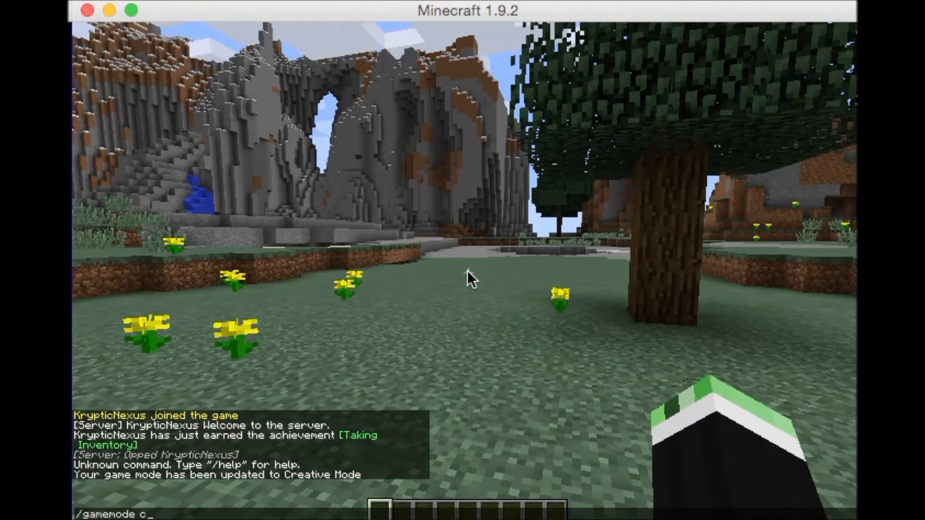
pyautogui.press('Return')
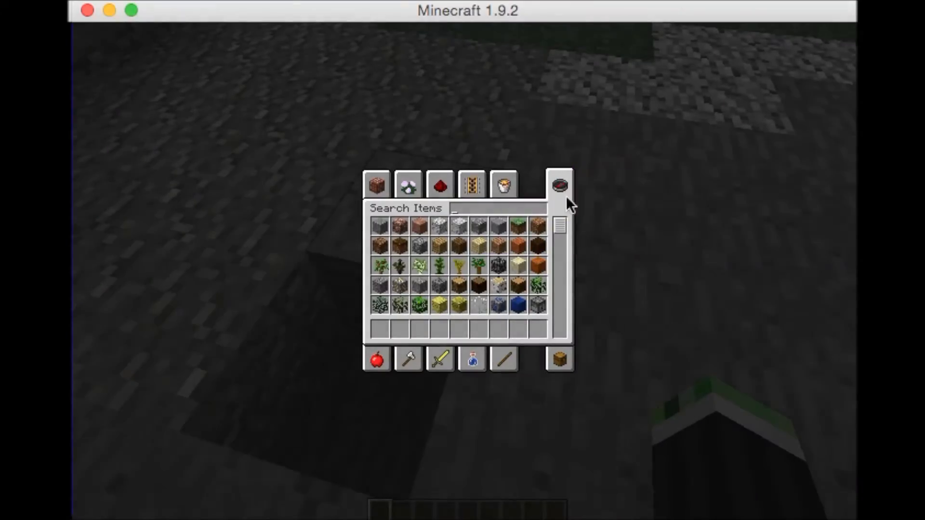
# - Put a water bucket from the Miscellaneous items in the hotbar, then search items for 'lil' and 'des'
pyautogui.click(440, 185)
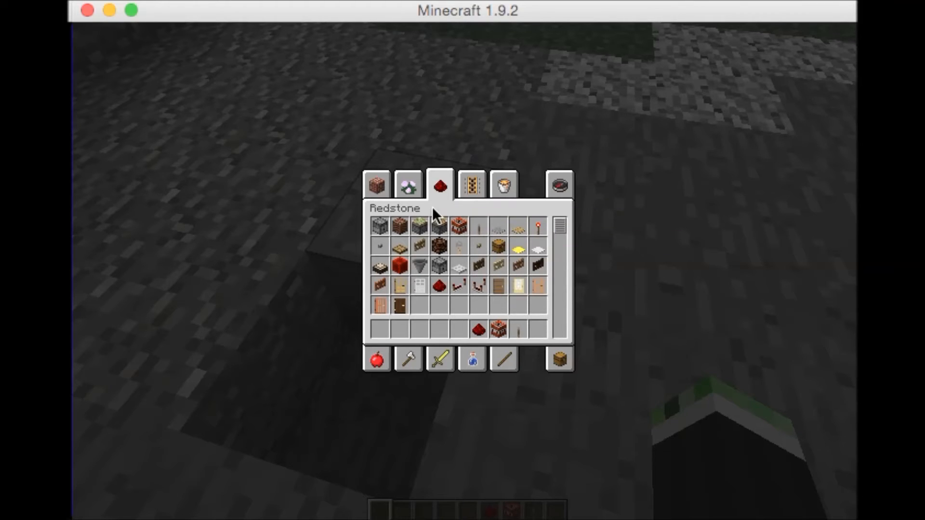
pyautogui.click(503, 185)
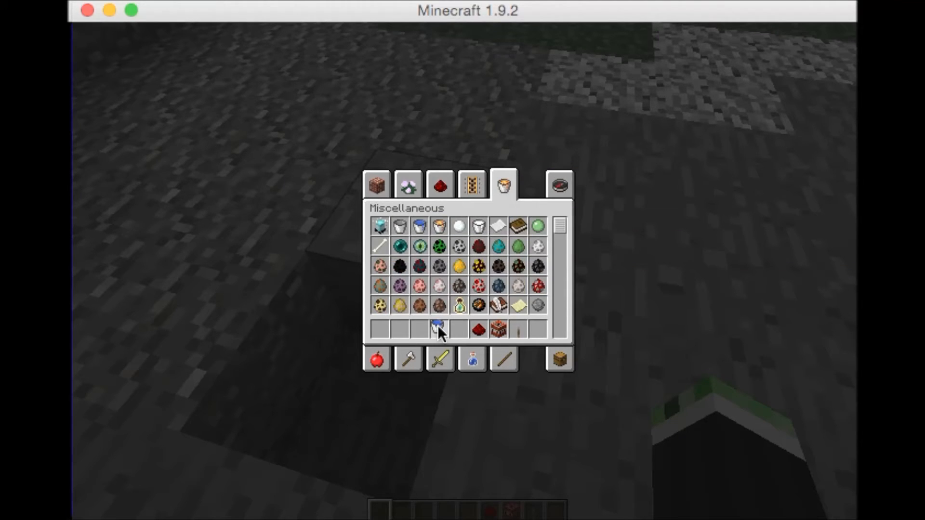
pyautogui.click(558, 185)
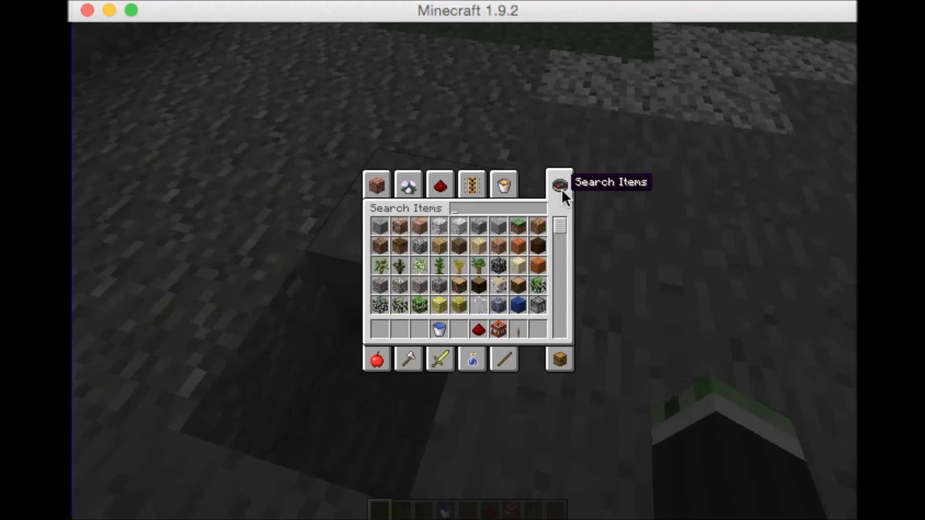
pyautogui.write('lil')
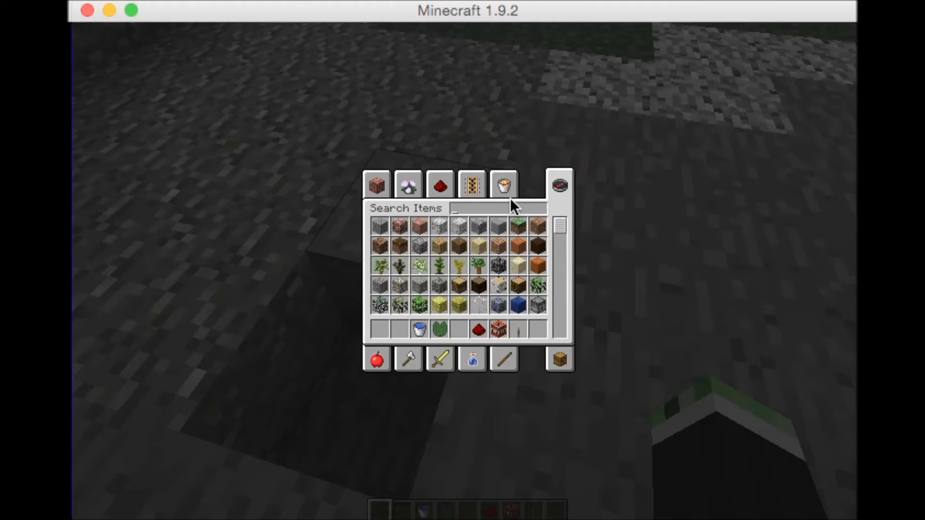
pyautogui.write('des')
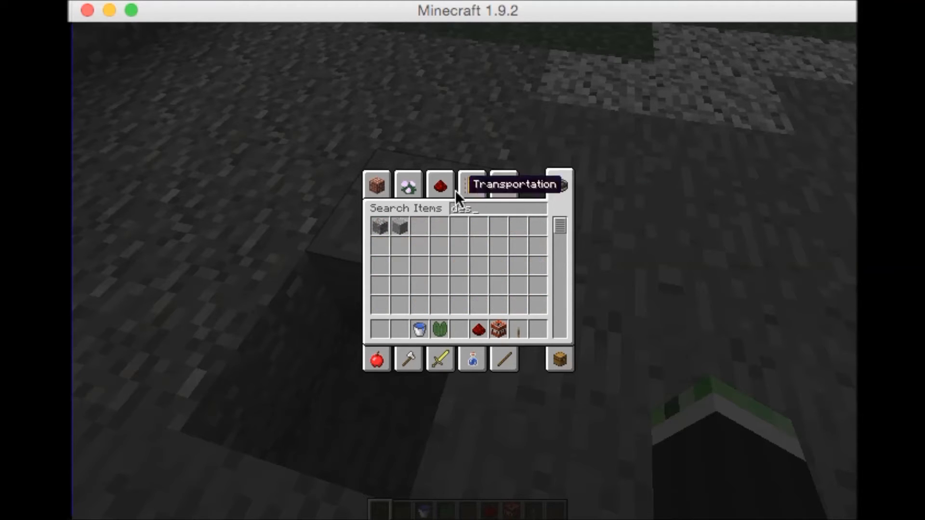
pyautogui.moveTo(501, 230)
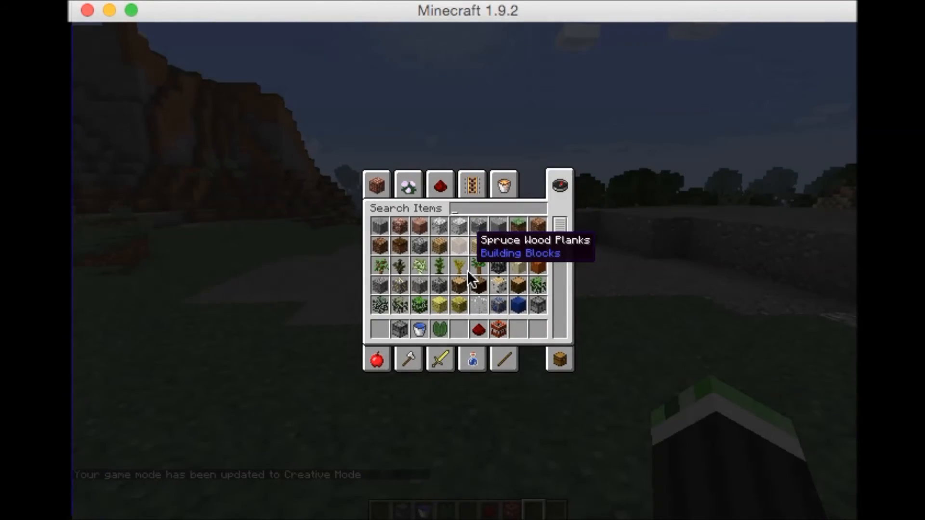
# - Search the creative inventory for 'lever'
pyautogui.write('lever')
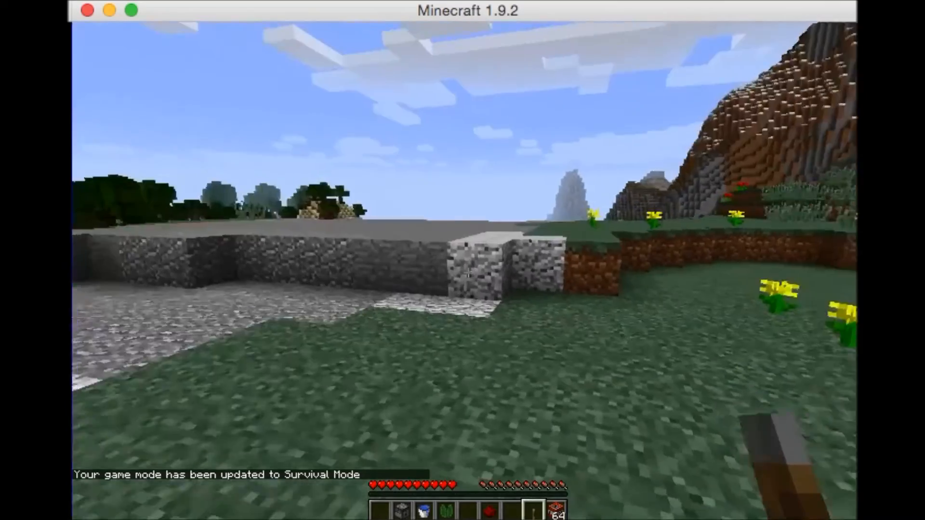
pyautogui.moveTo(463, 259)
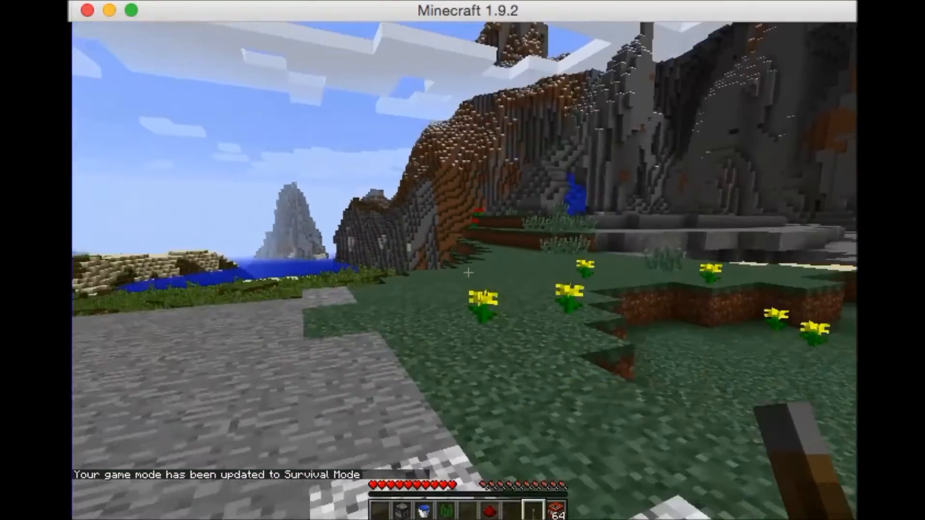
pyautogui.moveTo(462, 272)
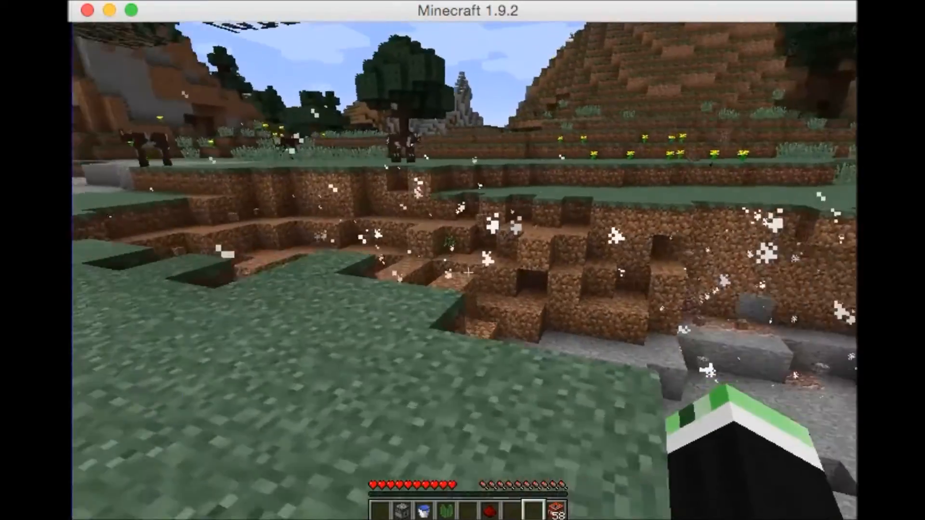
pyautogui.moveTo(463, 272)
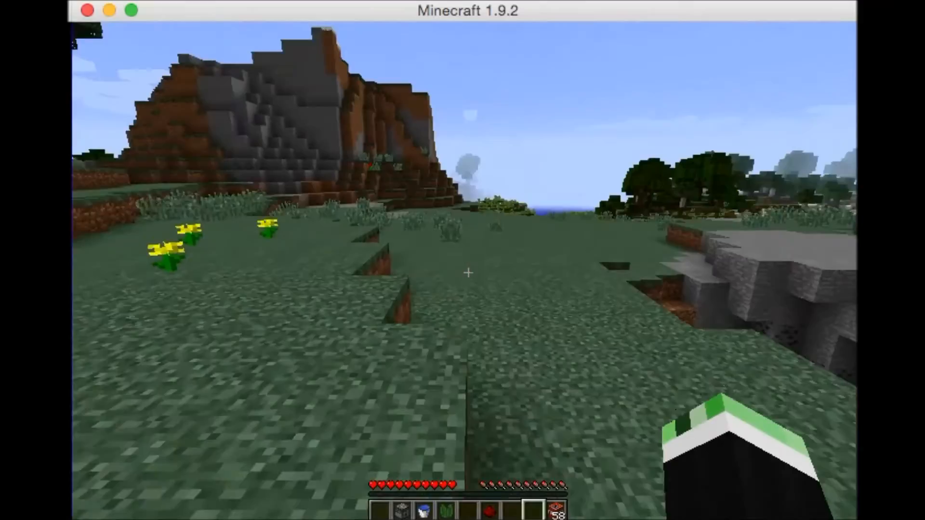
pyautogui.moveTo(462, 271)
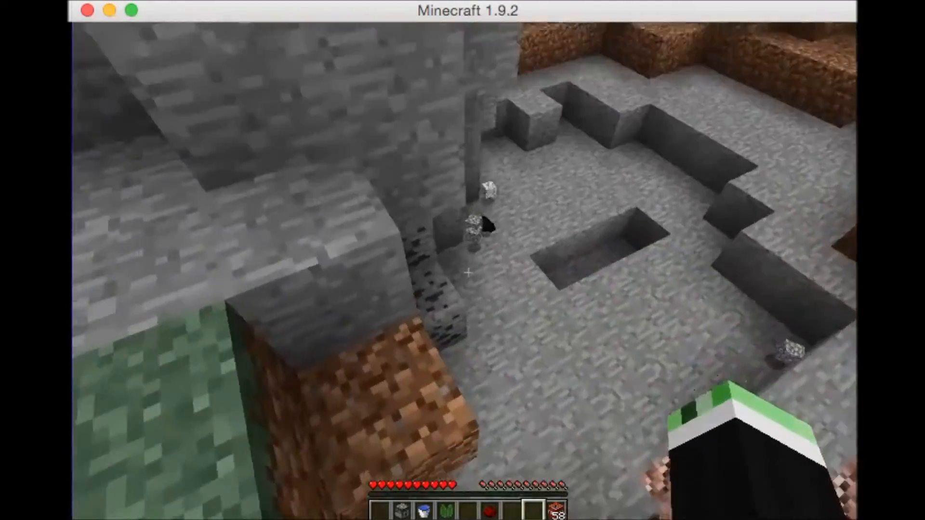
pyautogui.moveTo(463, 259)
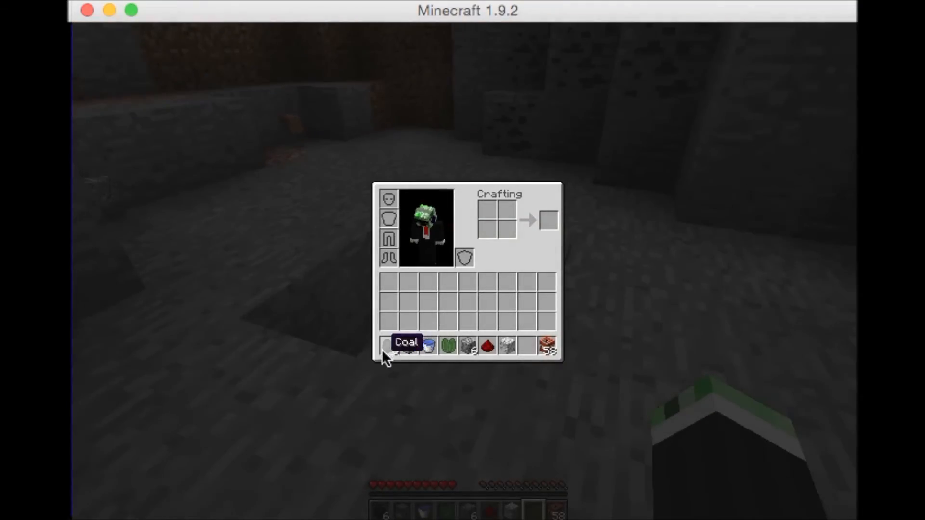
# - Close the inventory and resume playing to mine and walk over to the cow
pyautogui.press('escape')
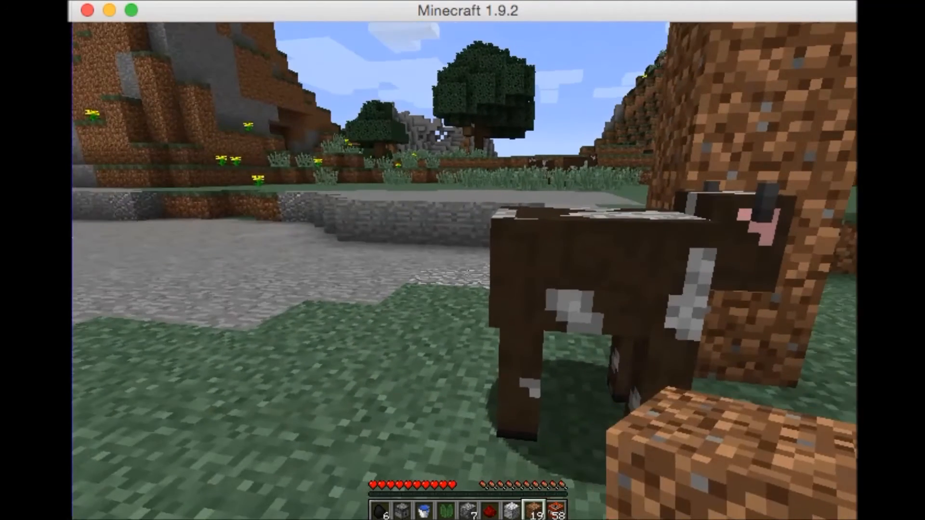
# - Pause the game and cancel the Chat Log command entry so htop shows 100% CPU
pyautogui.press('Escape')
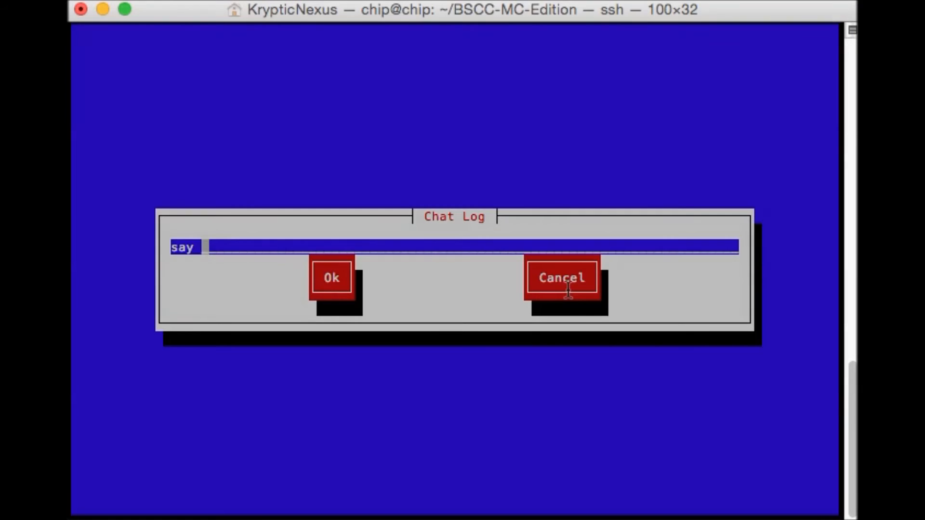
pyautogui.click(561, 277)
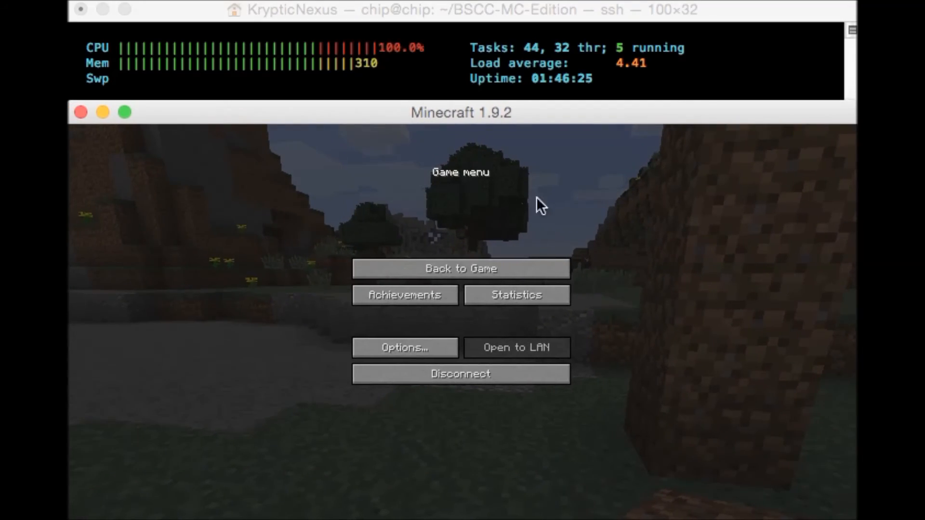
# - Focus the Minecraft window, resume the game and break the dirt block in front
pyautogui.click(461, 269)
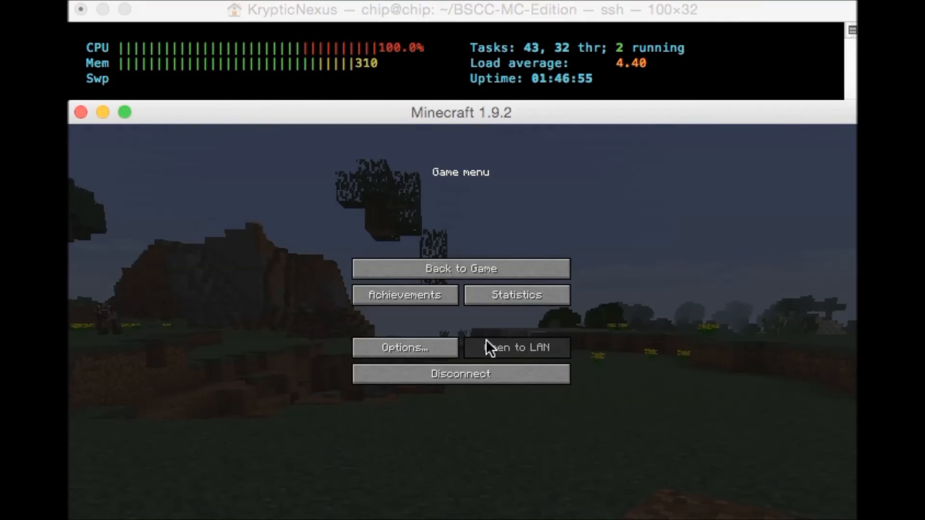
pyautogui.click(461, 269)
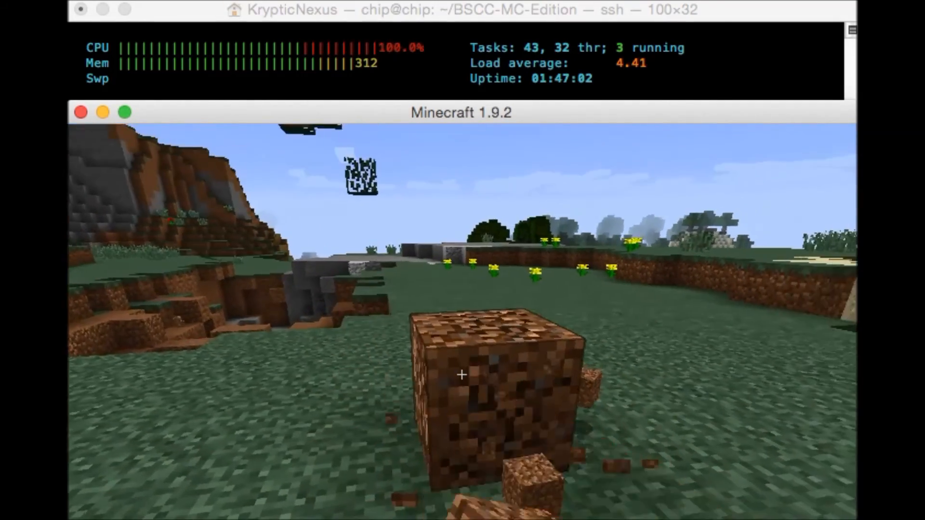
pyautogui.click(462, 375)
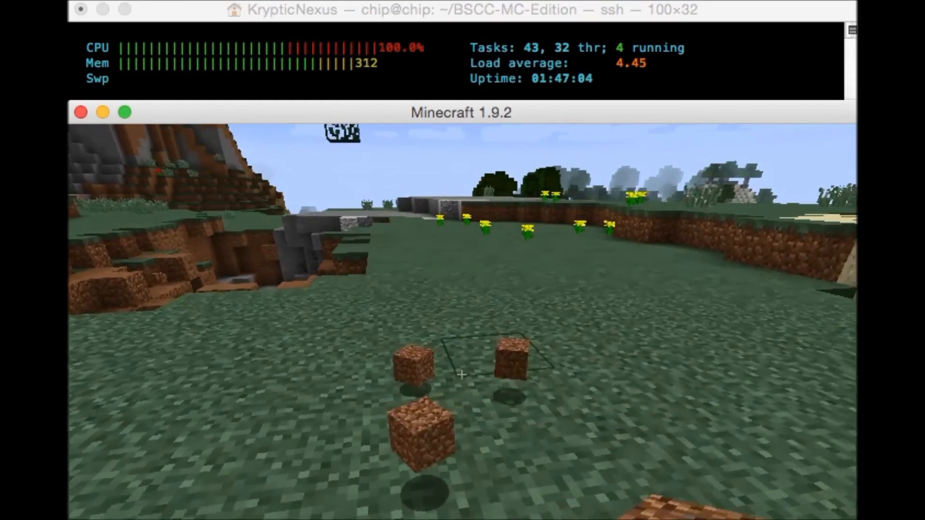